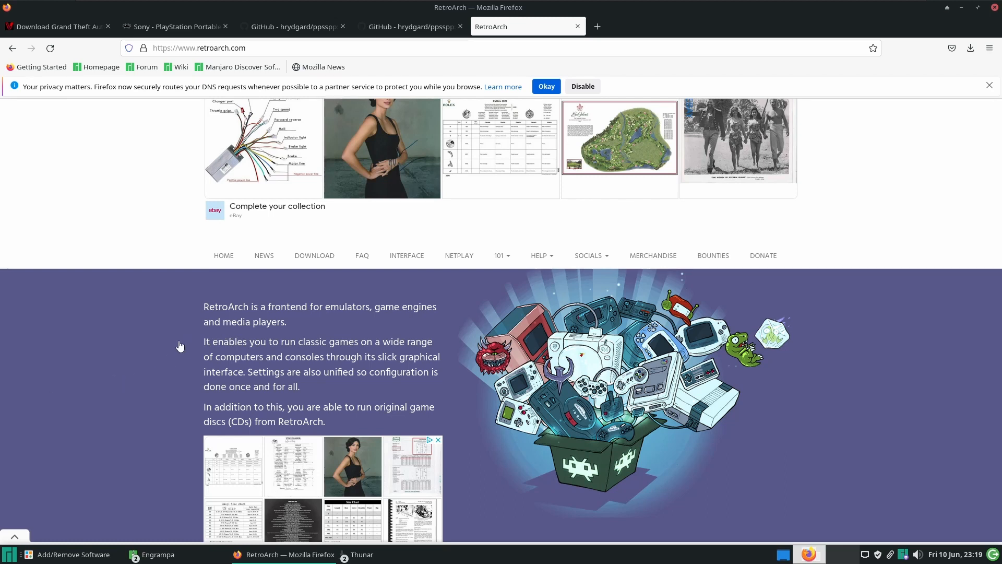
{"action": "mouse_move", "coordinate": [127, 360]}
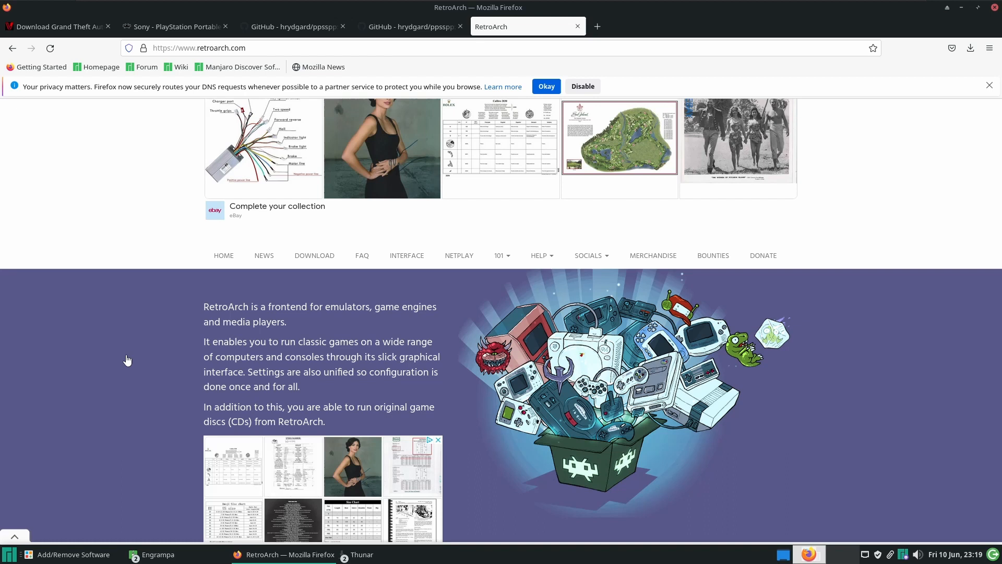
{"action": "mouse_move", "coordinate": [139, 292]}
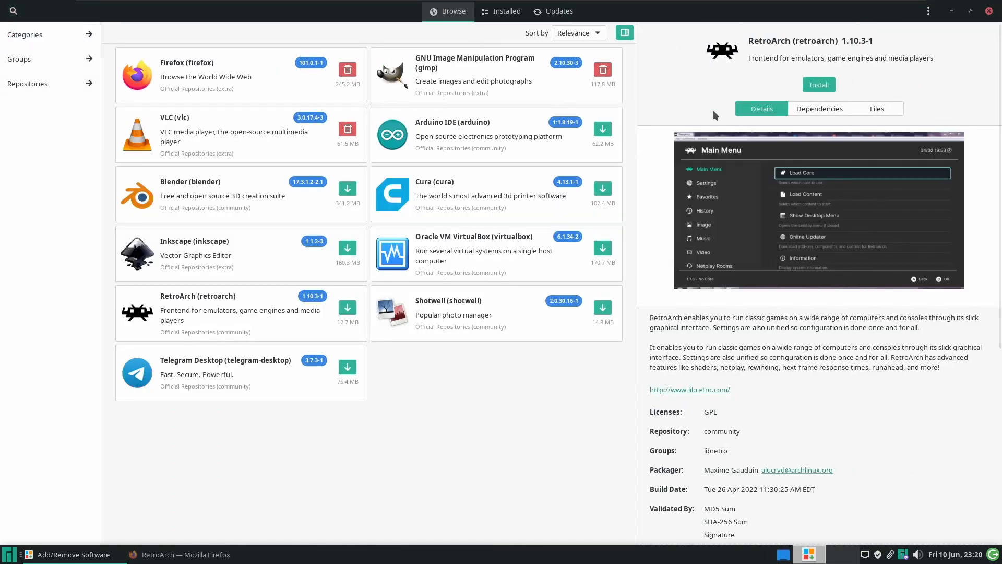
Search for 'retroarch', select the four RetroArch and menu-asset packages, and apply the pending operations.
{"action": "left_click", "coordinate": [12, 11]}
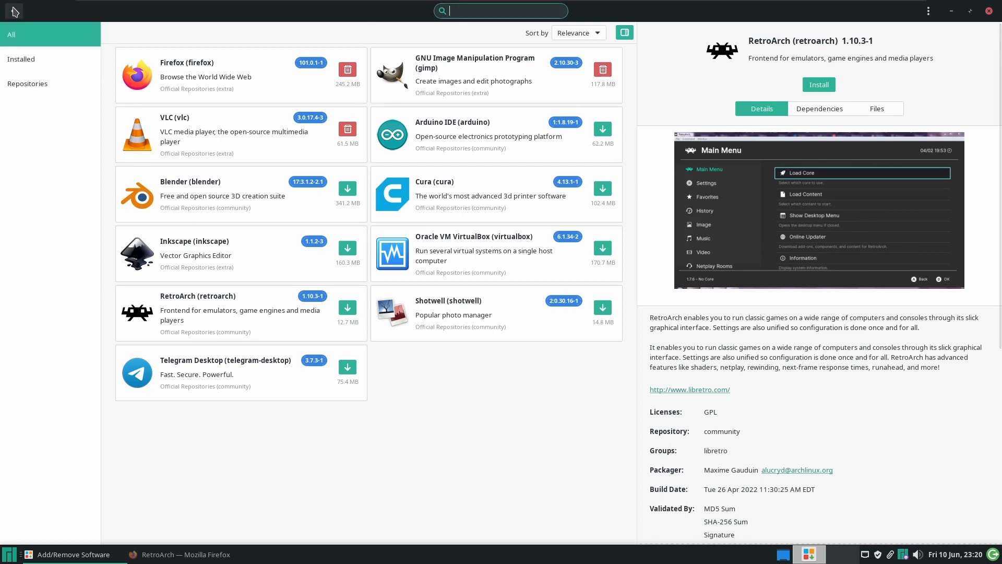
{"action": "type", "text": "retroar"}
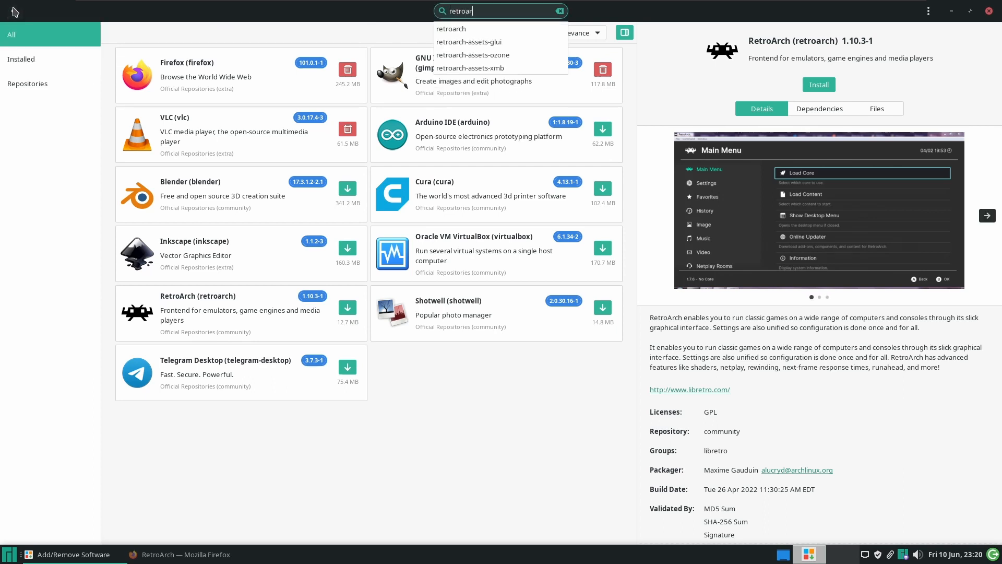
{"action": "left_click", "coordinate": [451, 28]}
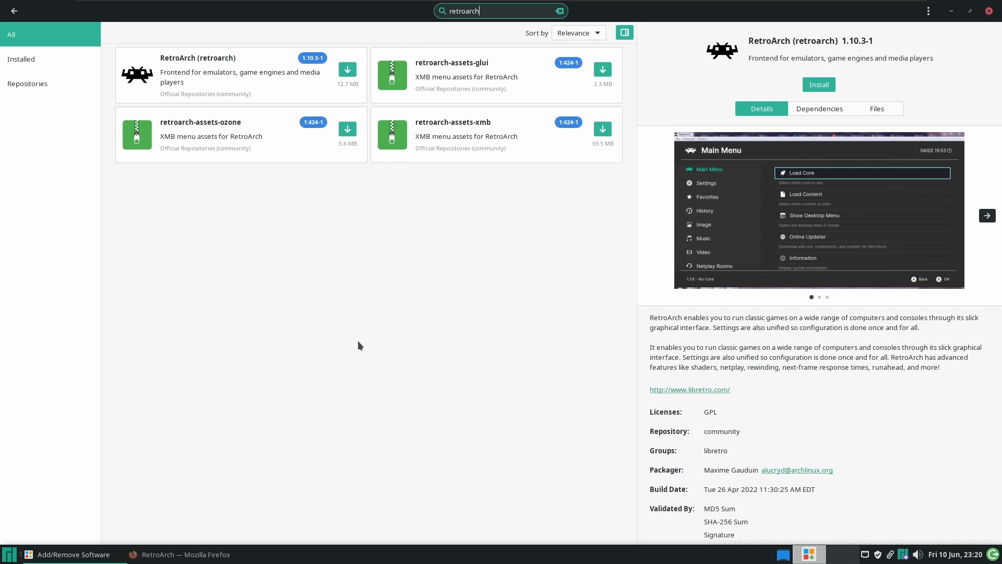
{"action": "mouse_move", "coordinate": [398, 229]}
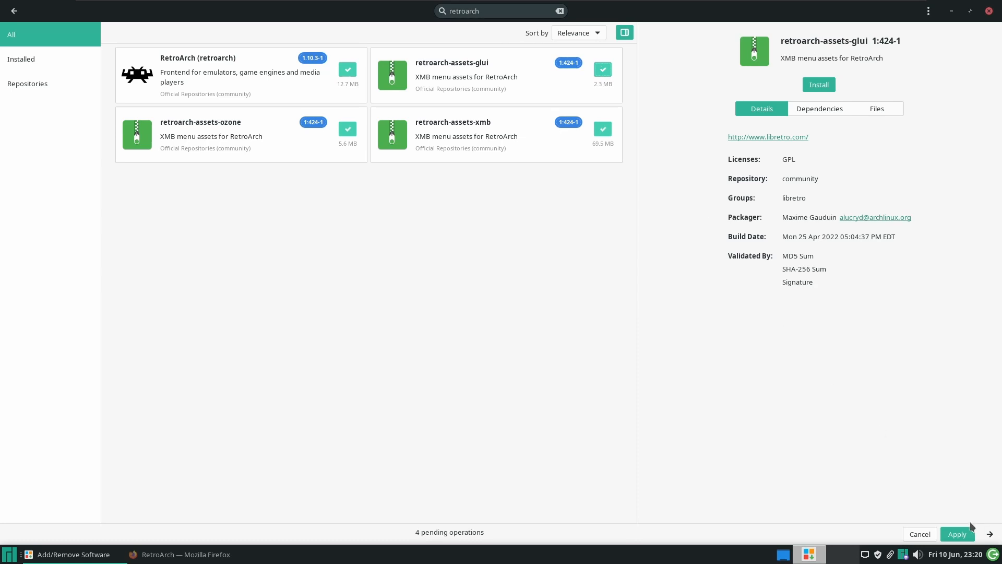
{"action": "left_click", "coordinate": [957, 533]}
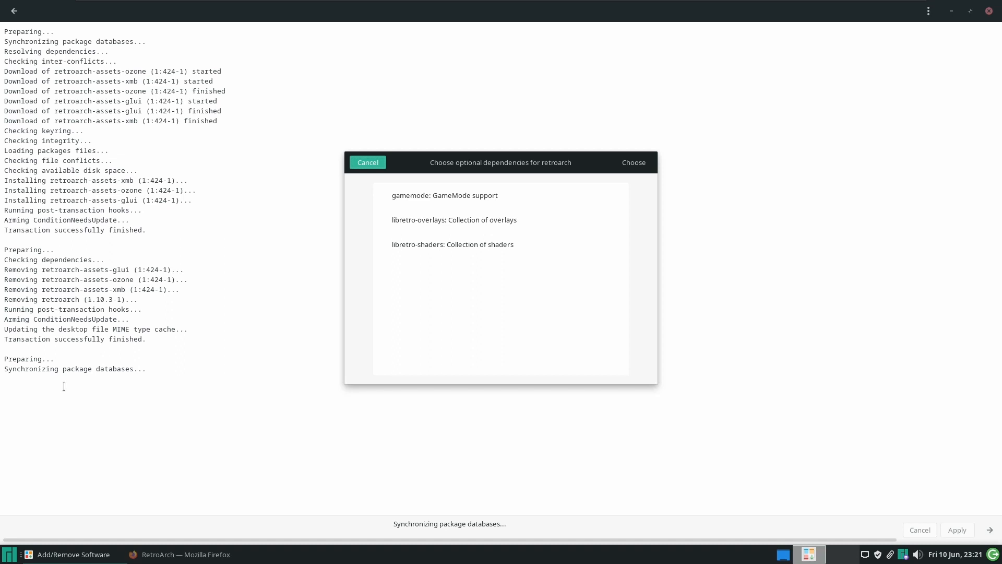
{"action": "mouse_move", "coordinate": [479, 329]}
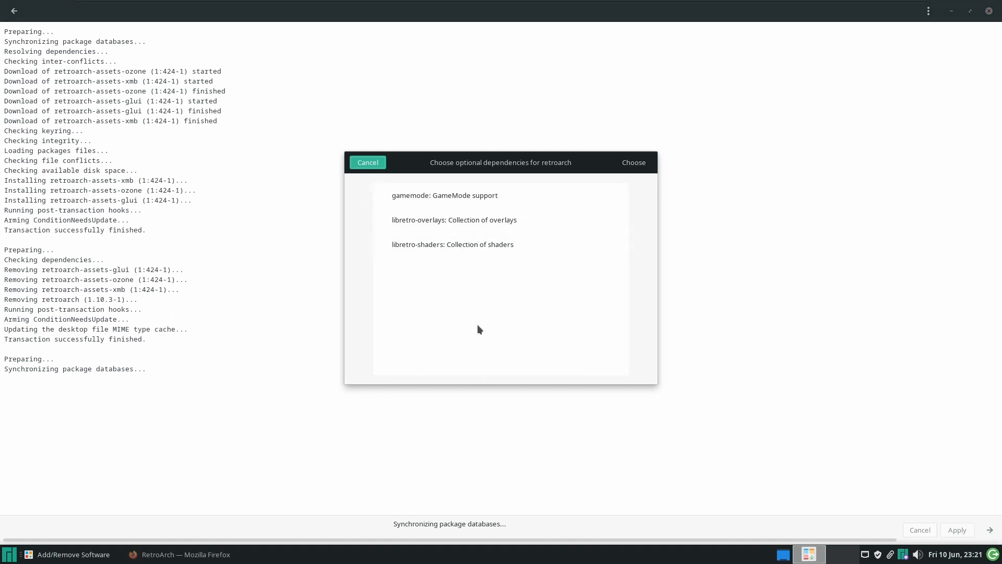
{"action": "mouse_move", "coordinate": [476, 321]}
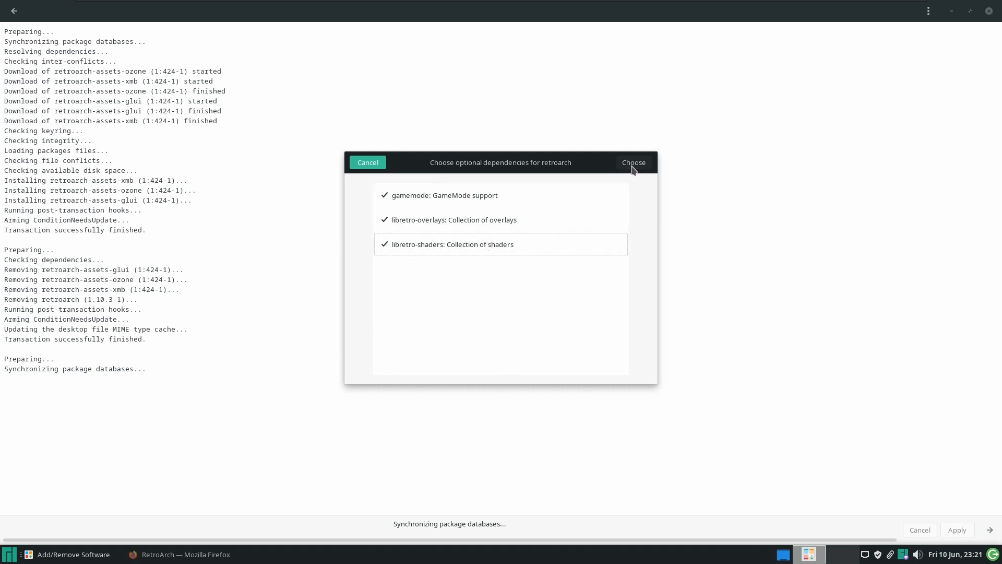
Confirm the gamemode, libretro-overlays and libretro-shaders extras and let the RetroArch install finish.
{"action": "left_click", "coordinate": [632, 162]}
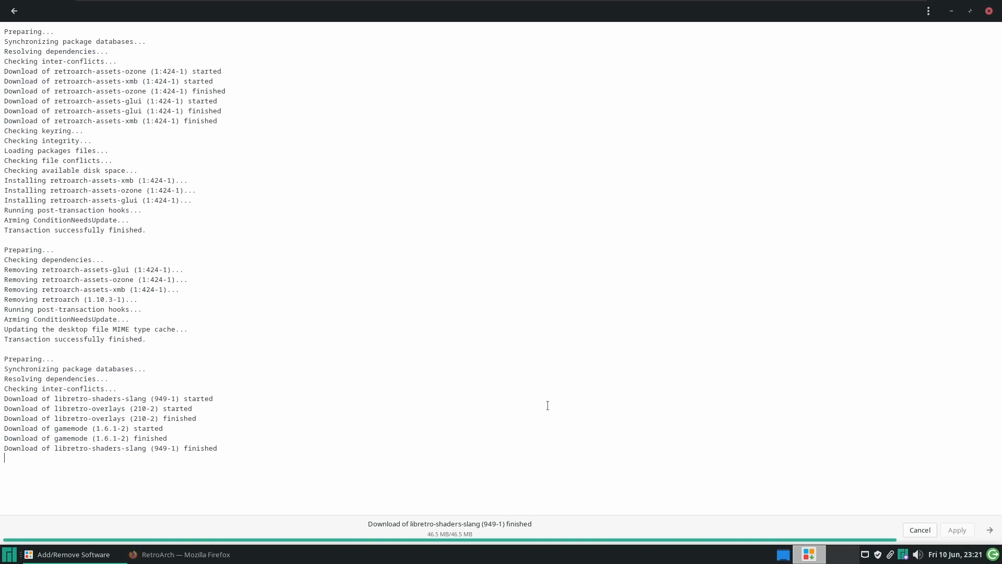
{"action": "mouse_move", "coordinate": [651, 329]}
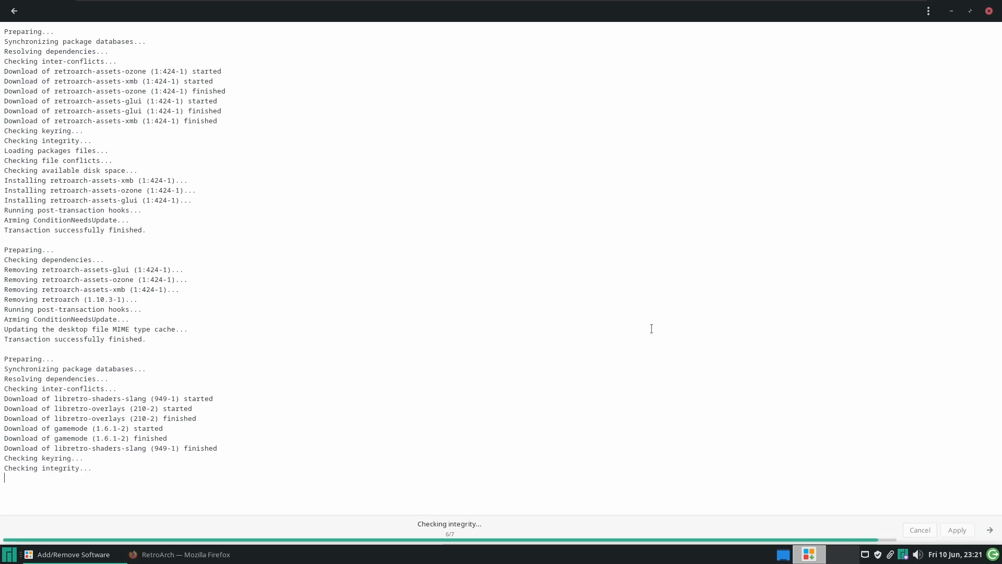
{"action": "type", "text": "retroarch"}
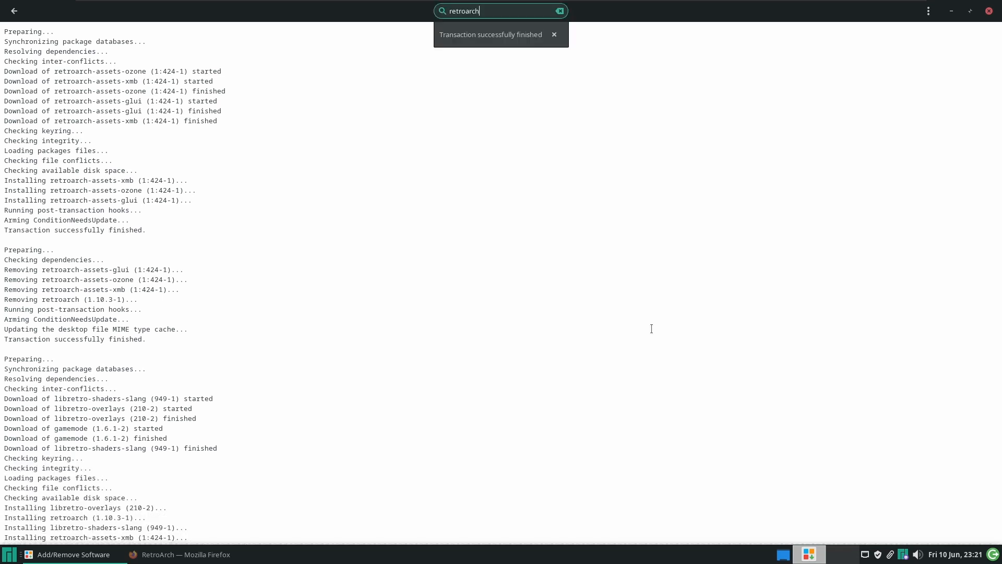
{"action": "mouse_move", "coordinate": [261, 291]}
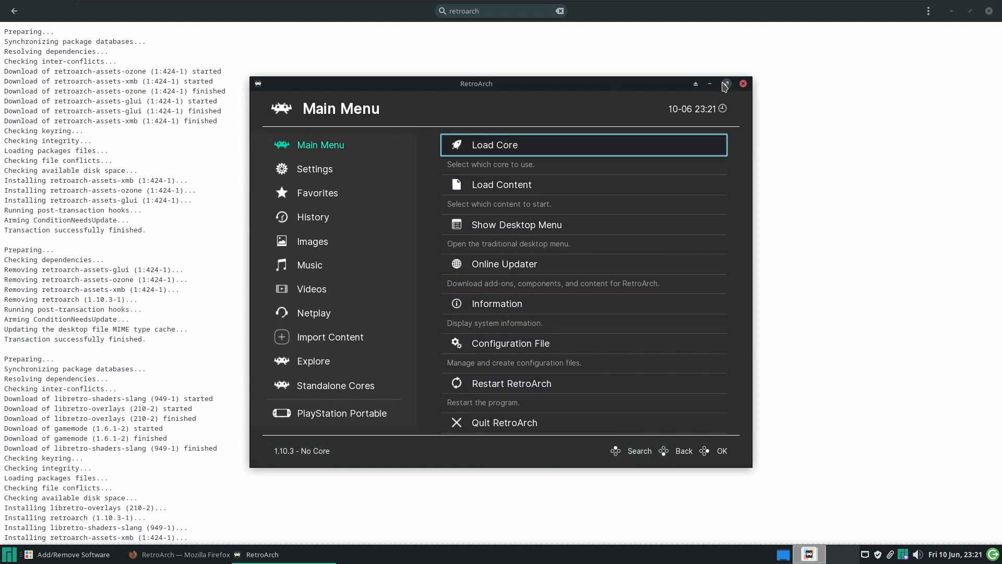
Maximise the freshly launched RetroArch window showing its Main Menu.
{"action": "left_click", "coordinate": [726, 83]}
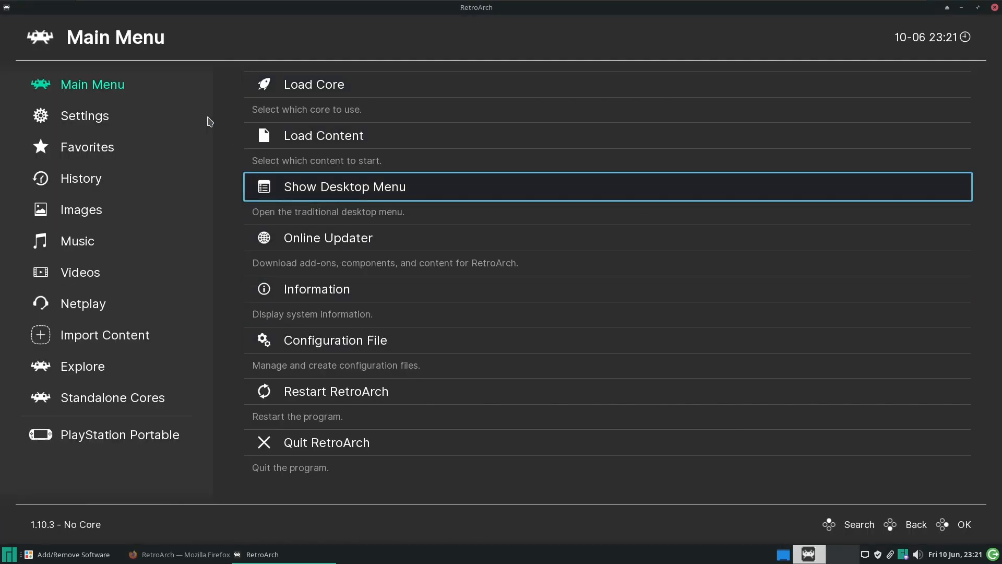
Enter the Online Updater and route the detected Sony Wireless Controller to the virtual machine.
{"action": "left_click", "coordinate": [328, 237]}
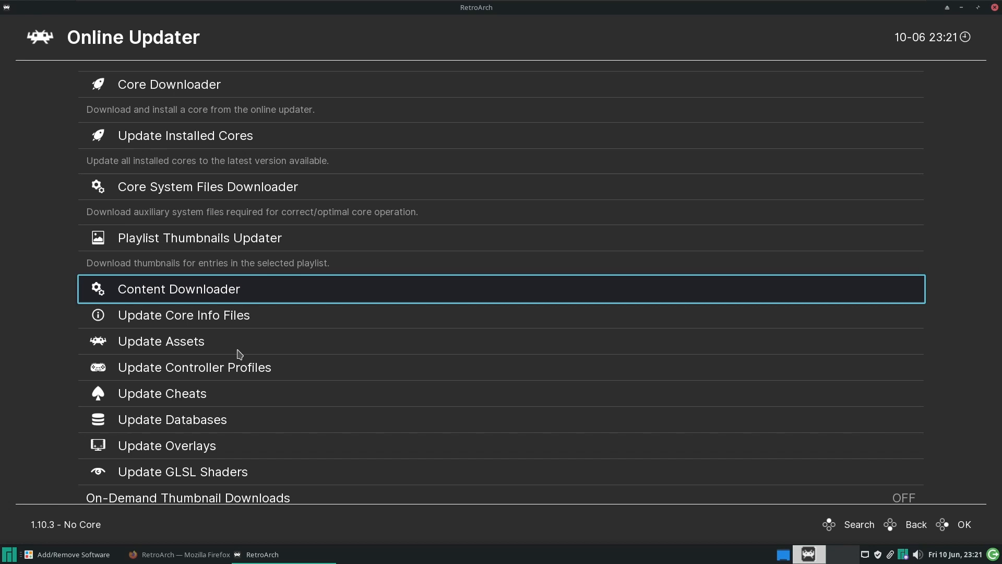
{"action": "scroll", "scroll_direction": "down", "scroll_amount": 3}
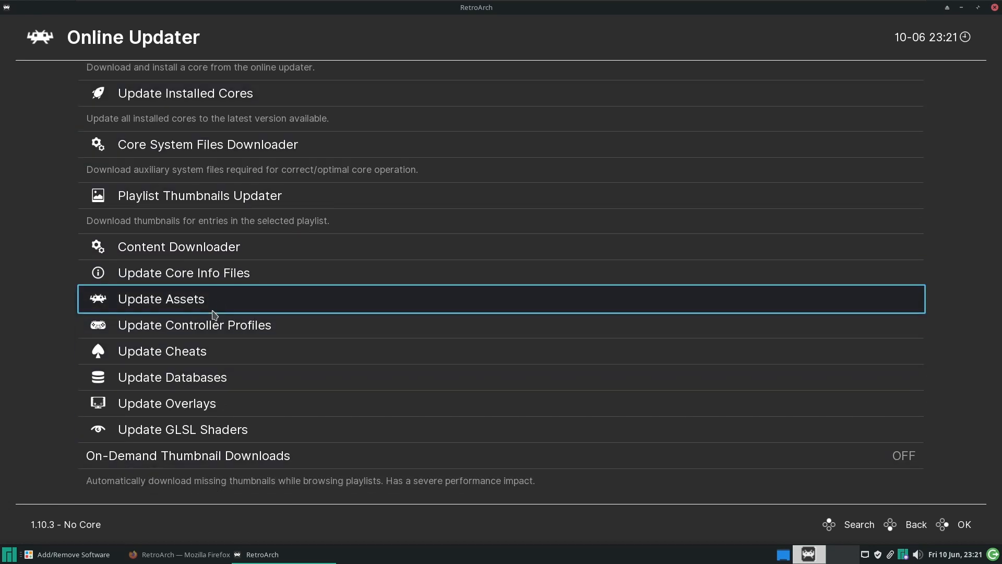
{"action": "mouse_move", "coordinate": [214, 309]}
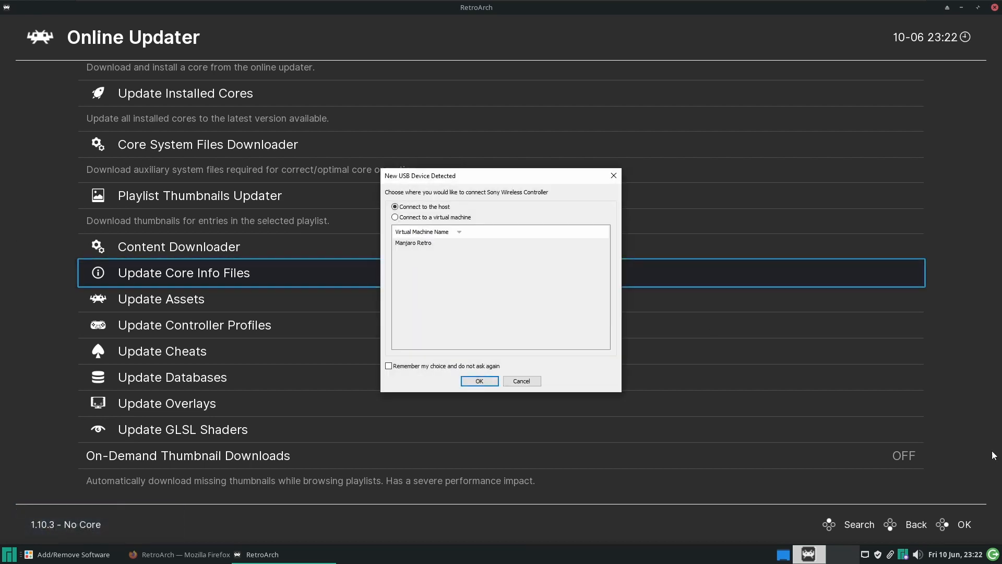
{"action": "left_click", "coordinate": [394, 217]}
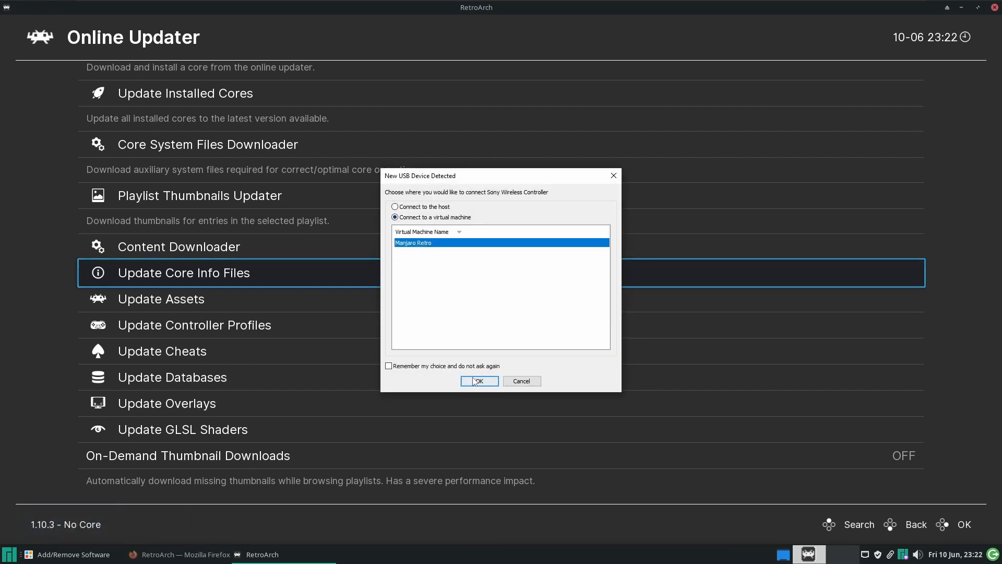
{"action": "left_click", "coordinate": [479, 381]}
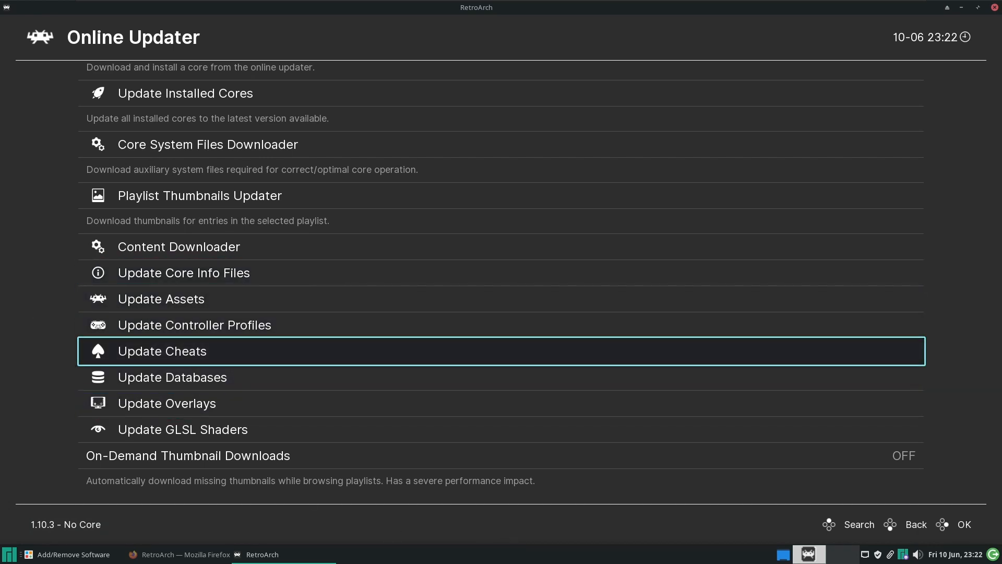
{"action": "scroll", "scroll_direction": "up", "scroll_amount": 3}
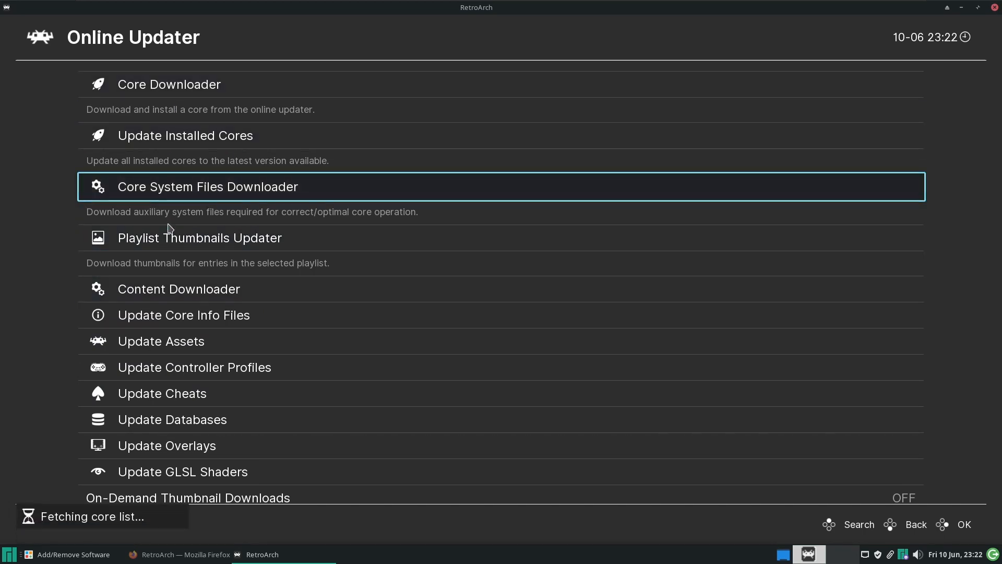
From Core Downloader, fetch the Sony - PlayStation Portable (PPSSPP) core.
{"action": "left_click", "coordinate": [169, 83]}
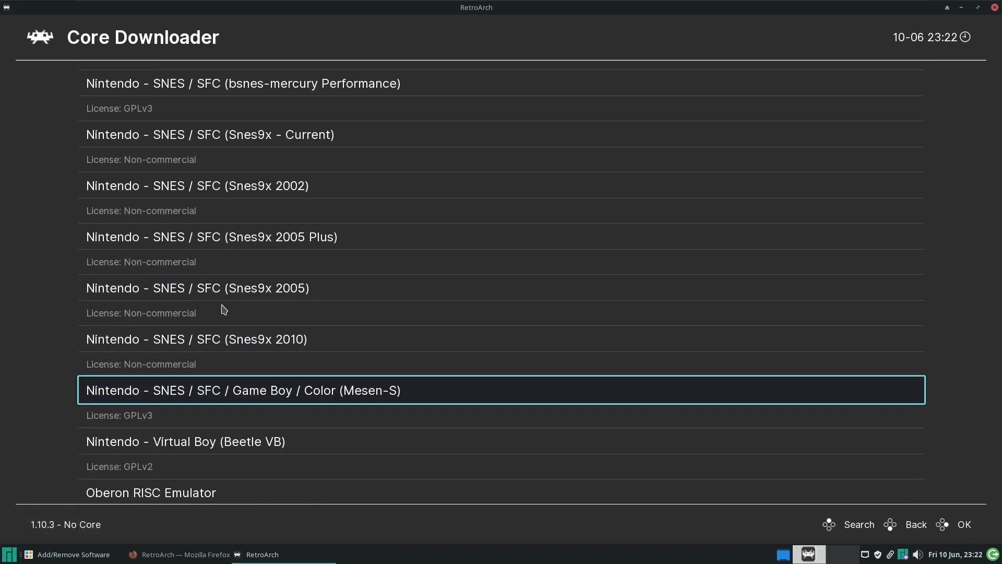
{"action": "scroll", "scroll_direction": "down", "scroll_amount": 3}
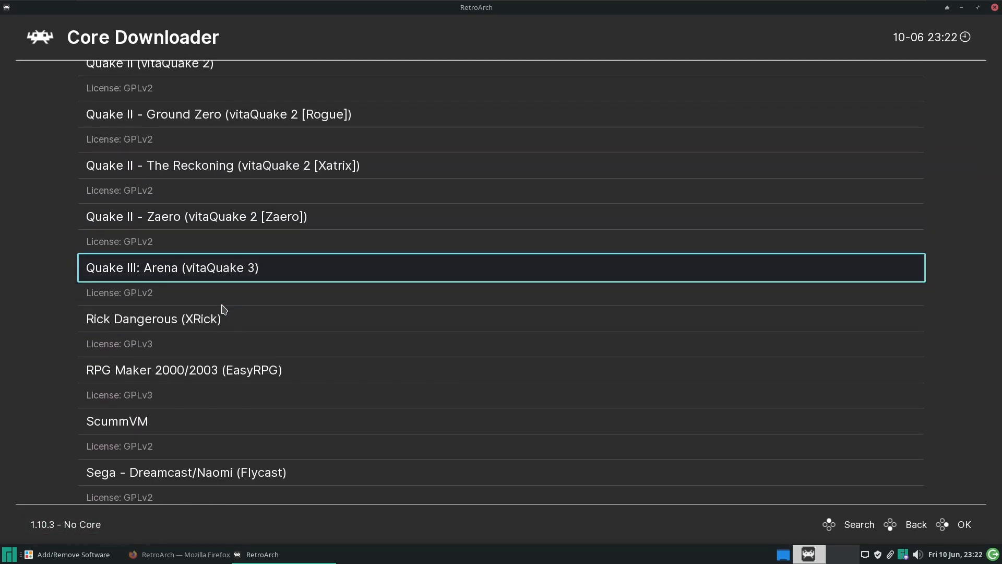
{"action": "scroll", "scroll_direction": "down", "scroll_amount": 3}
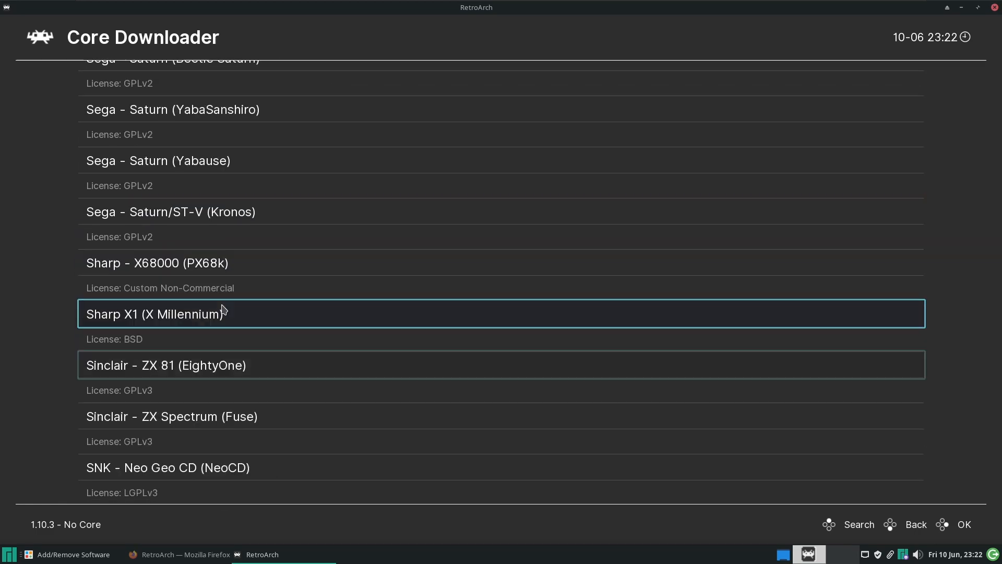
{"action": "scroll", "scroll_direction": "down", "scroll_amount": 3}
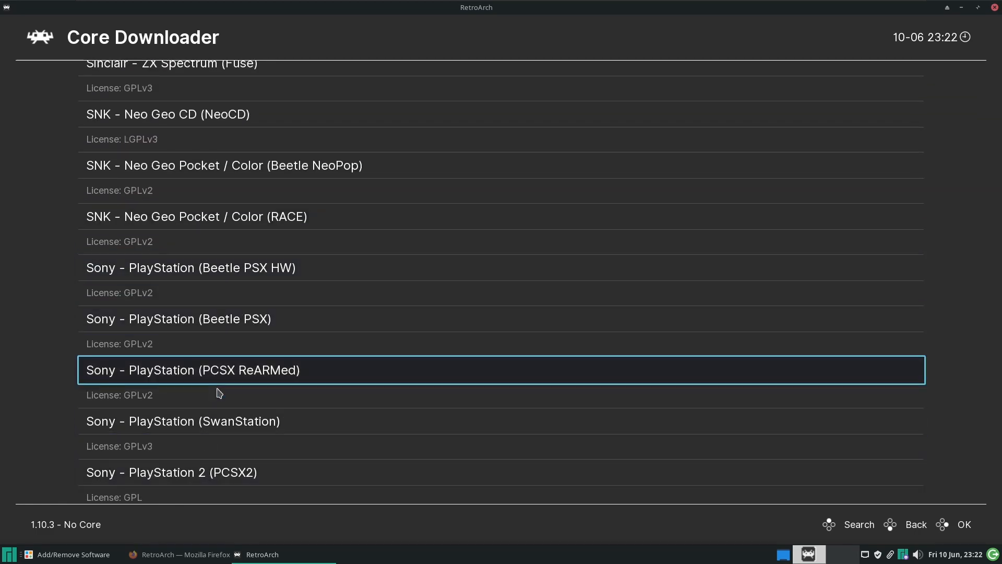
{"action": "scroll", "scroll_direction": "down", "scroll_amount": 3}
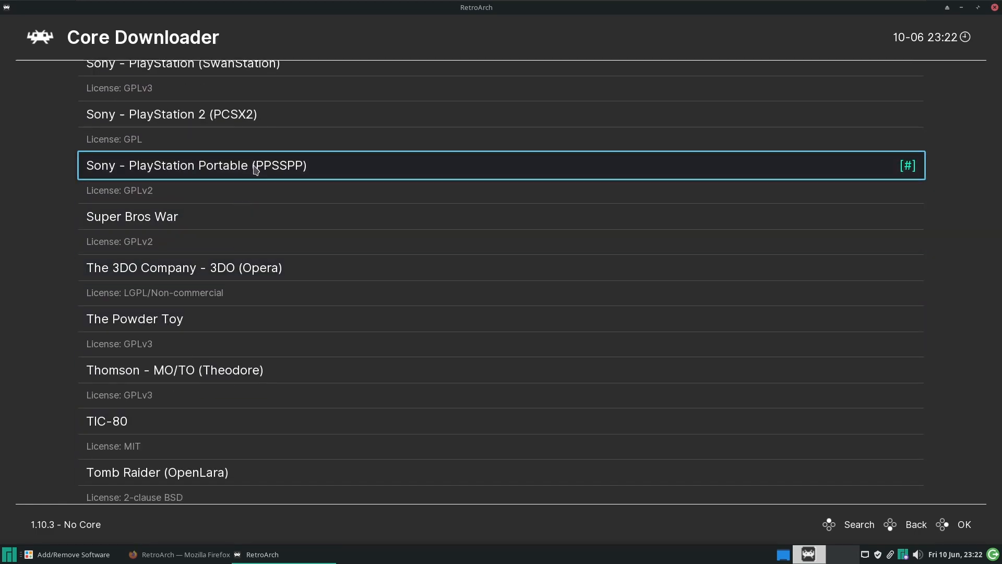
{"action": "left_click", "coordinate": [196, 164]}
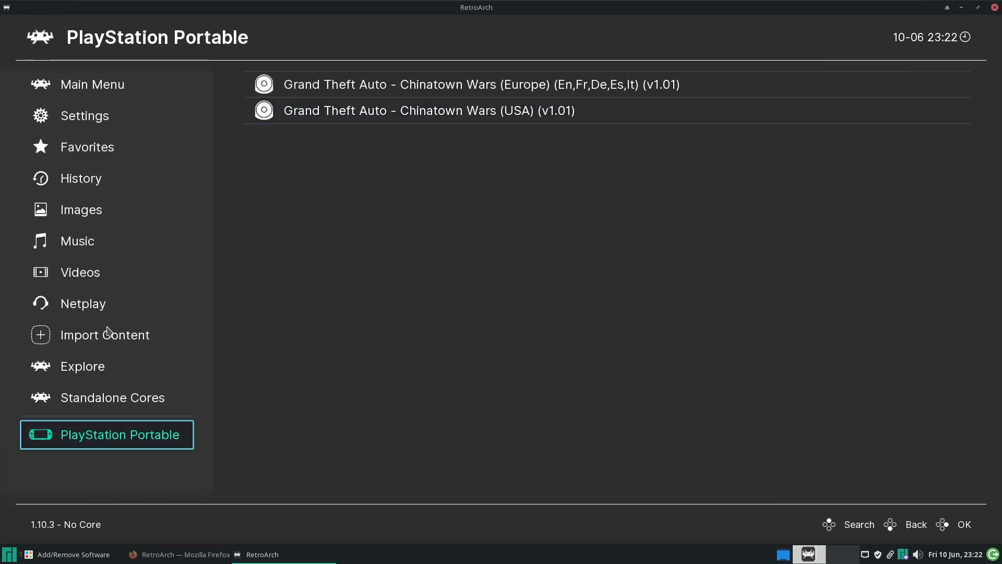
Scan the Chinatown Wars file from /home/retro/Documents and view the resulting PlayStation Portable playlist.
{"action": "left_click", "coordinate": [104, 334]}
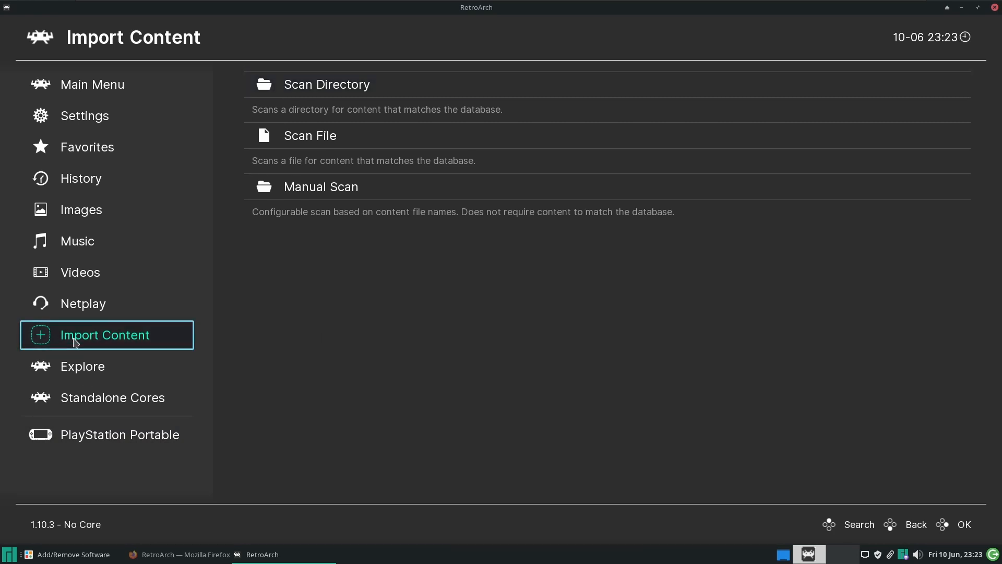
{"action": "mouse_move", "coordinate": [340, 129]}
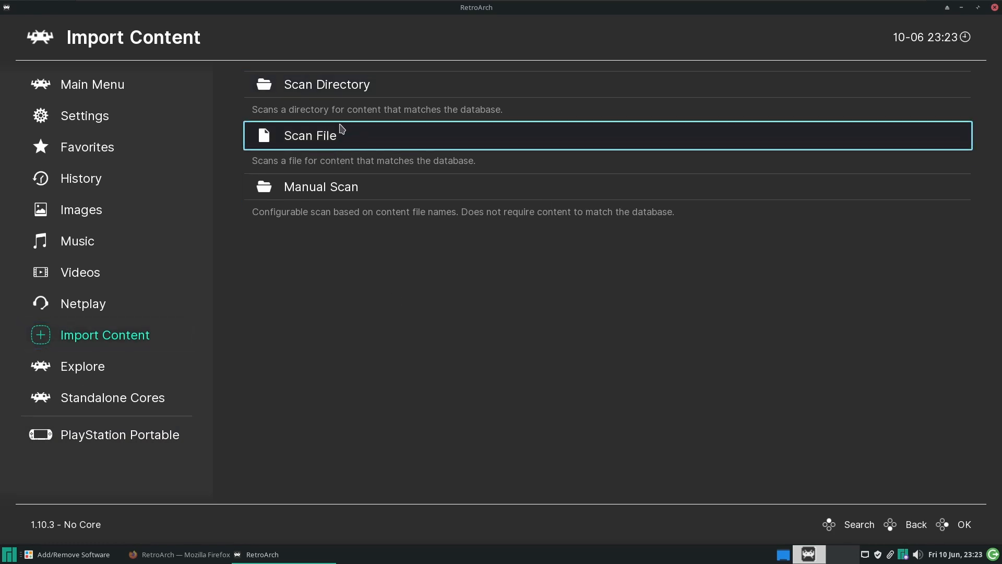
{"action": "left_click", "coordinate": [310, 134]}
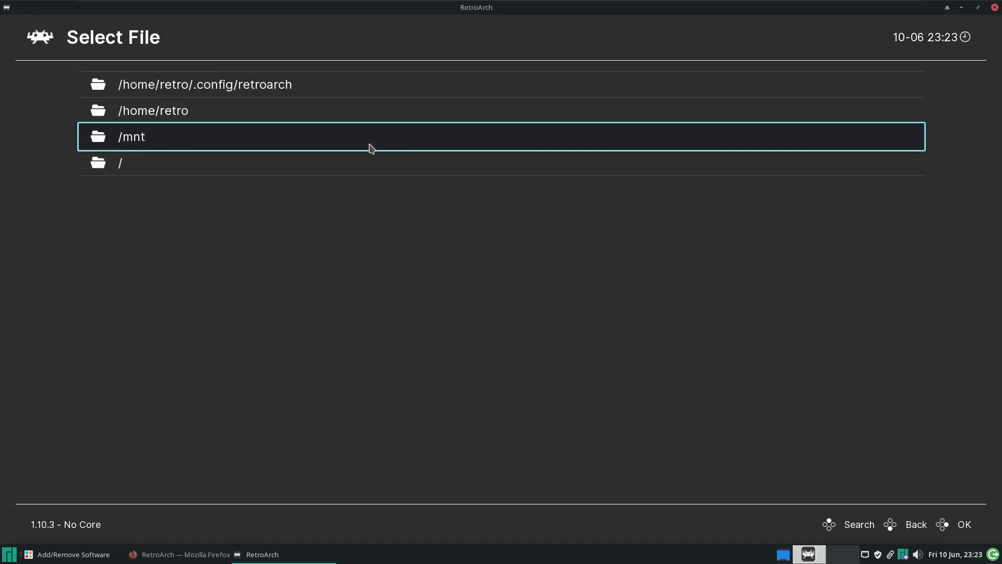
{"action": "left_click", "coordinate": [153, 110]}
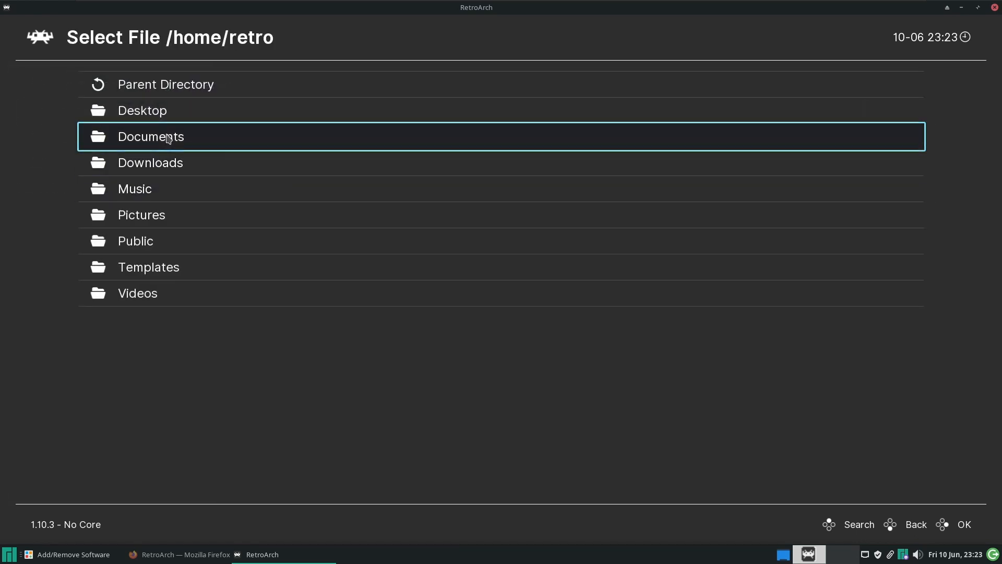
{"action": "left_click", "coordinate": [151, 135]}
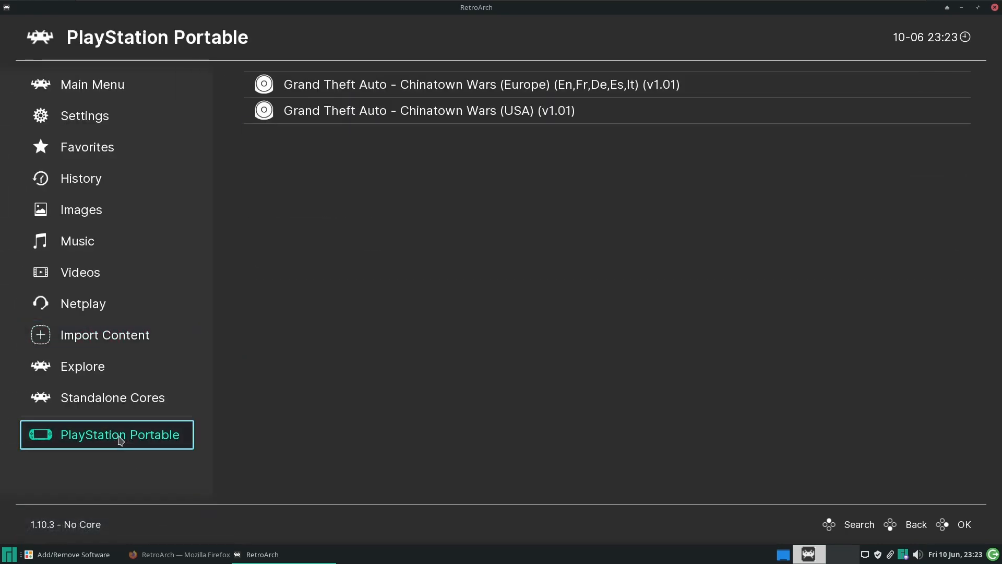
{"action": "left_click", "coordinate": [429, 110]}
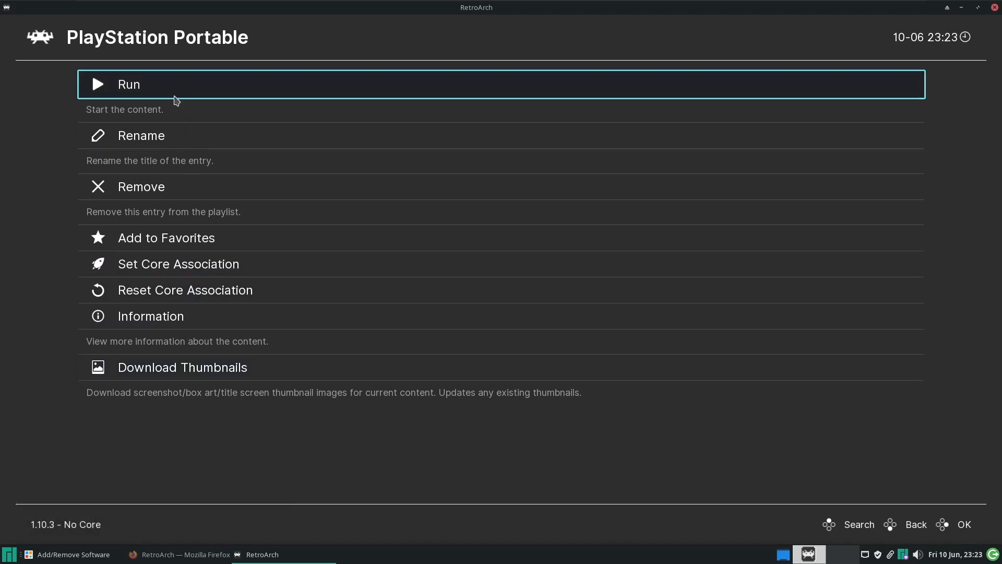
Run the selected Grand Theft Auto: Chinatown Wars playlist entry.
{"action": "left_click", "coordinate": [128, 83]}
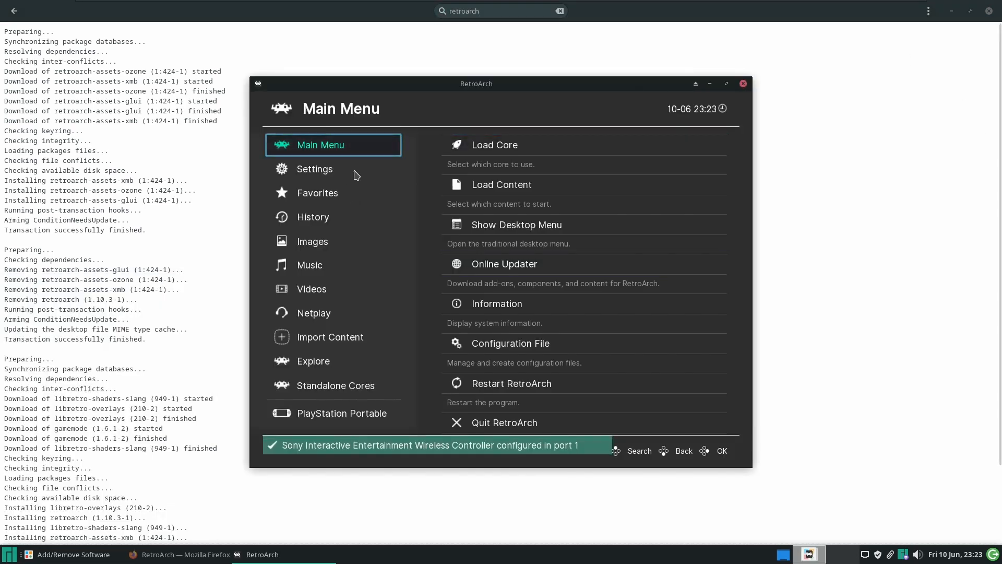
Go from Settings into the Audio > Output options.
{"action": "left_click", "coordinate": [314, 169]}
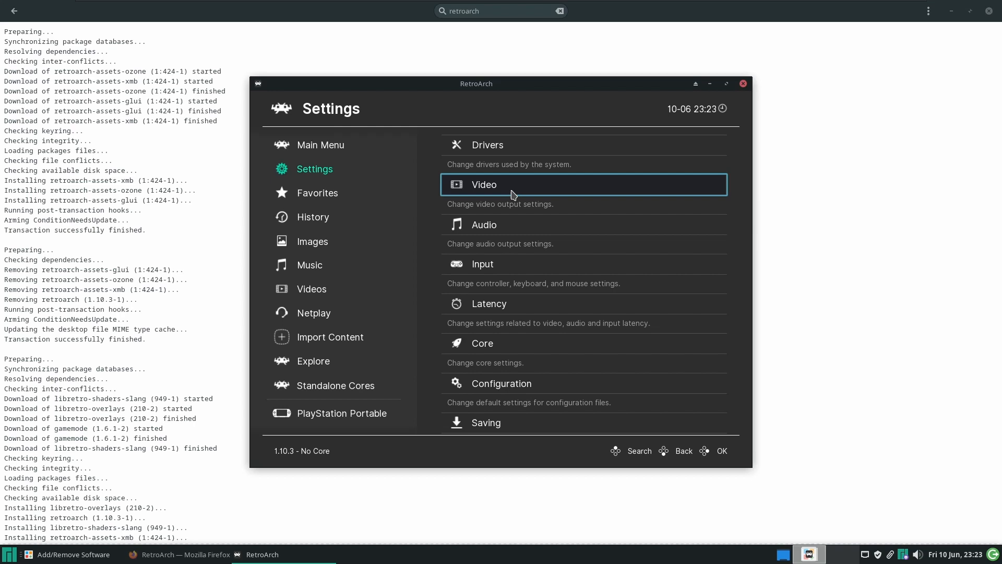
{"action": "left_click", "coordinate": [512, 184]}
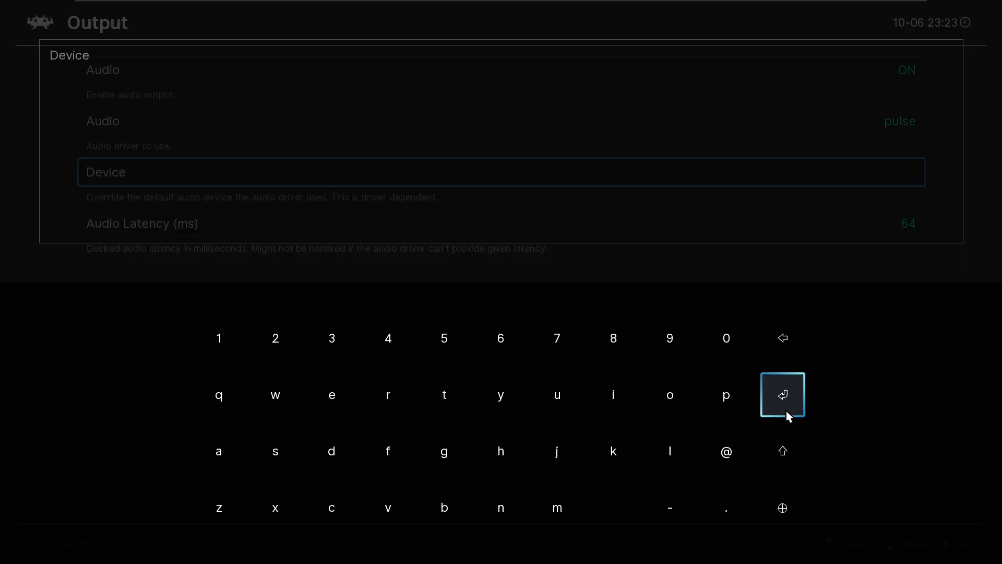
Leave the audio Device empty, keep pulse as driver after viewing the driver list, and return to Settings.
{"action": "left_click", "coordinate": [781, 395]}
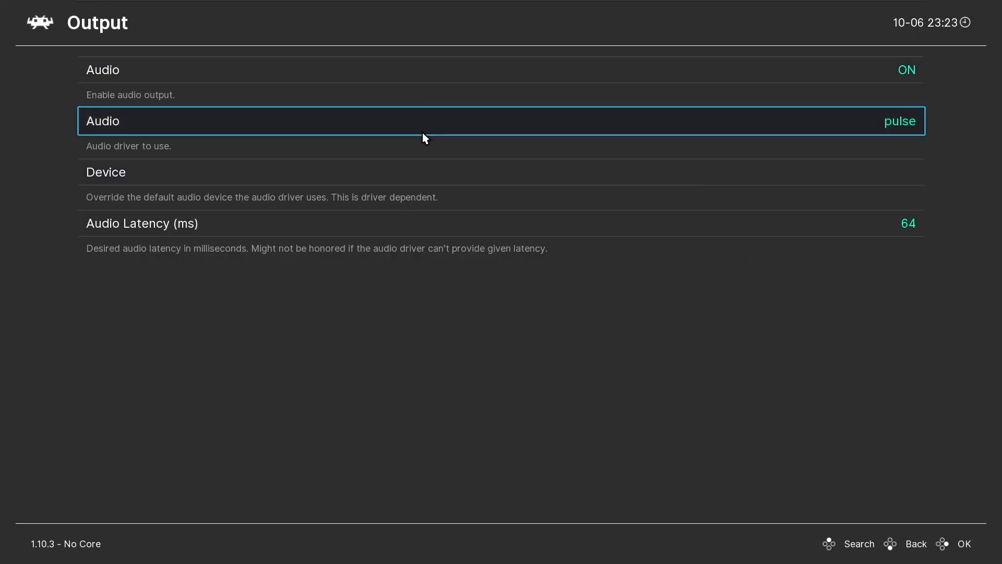
{"action": "left_click", "coordinate": [502, 121]}
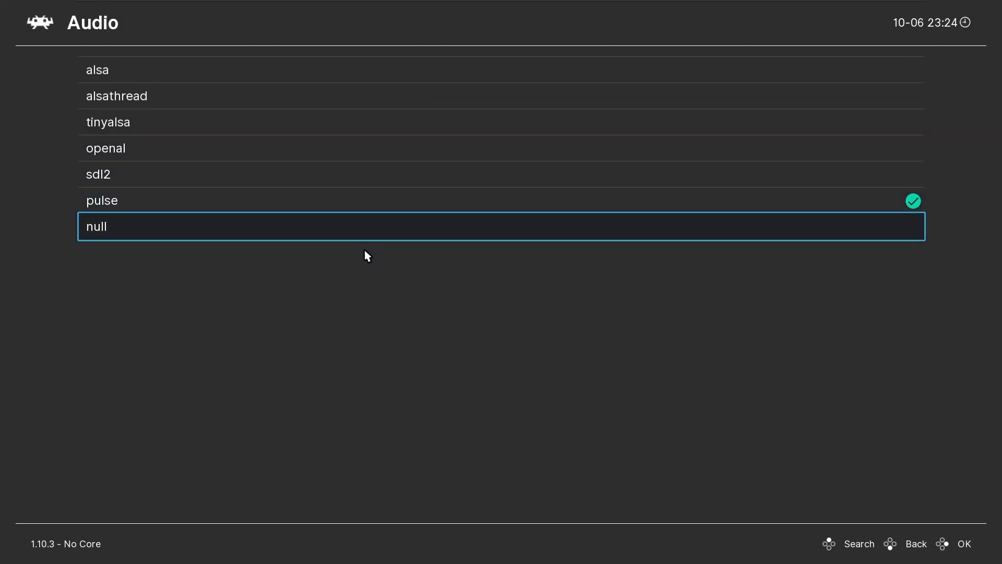
{"action": "key", "text": "Up"}
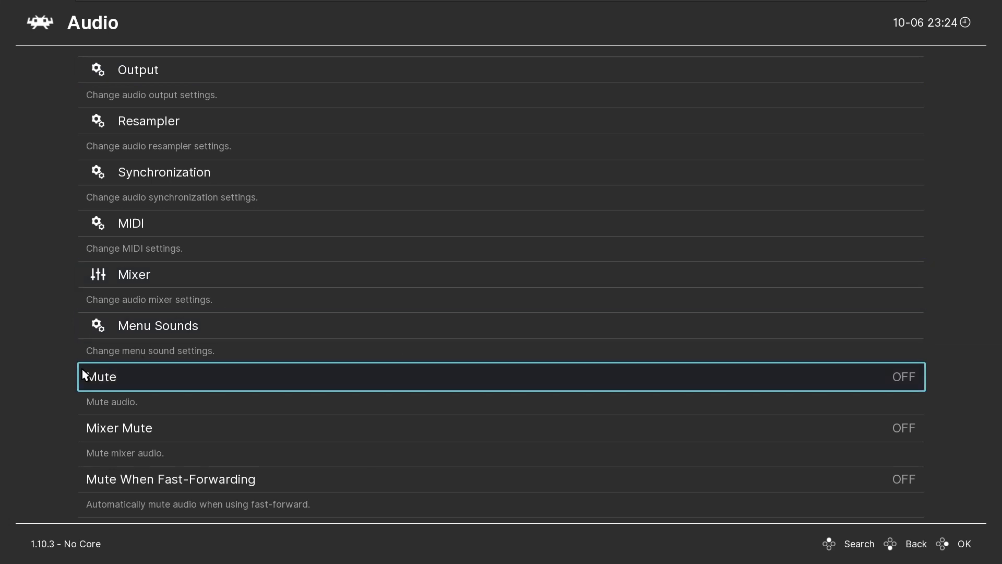
{"action": "scroll", "scroll_direction": "down", "scroll_amount": 3}
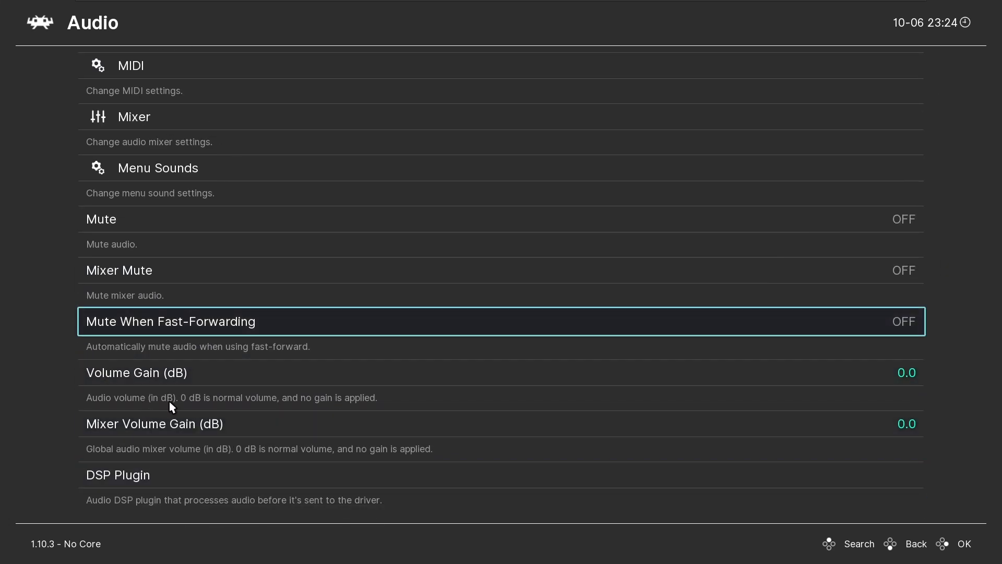
{"action": "key", "text": "down"}
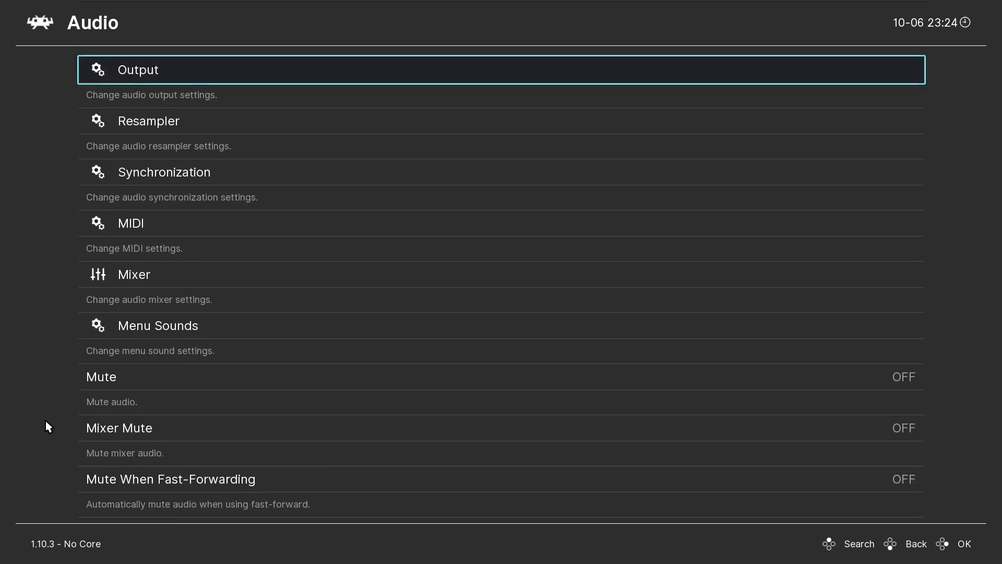
{"action": "key", "text": "Backspace"}
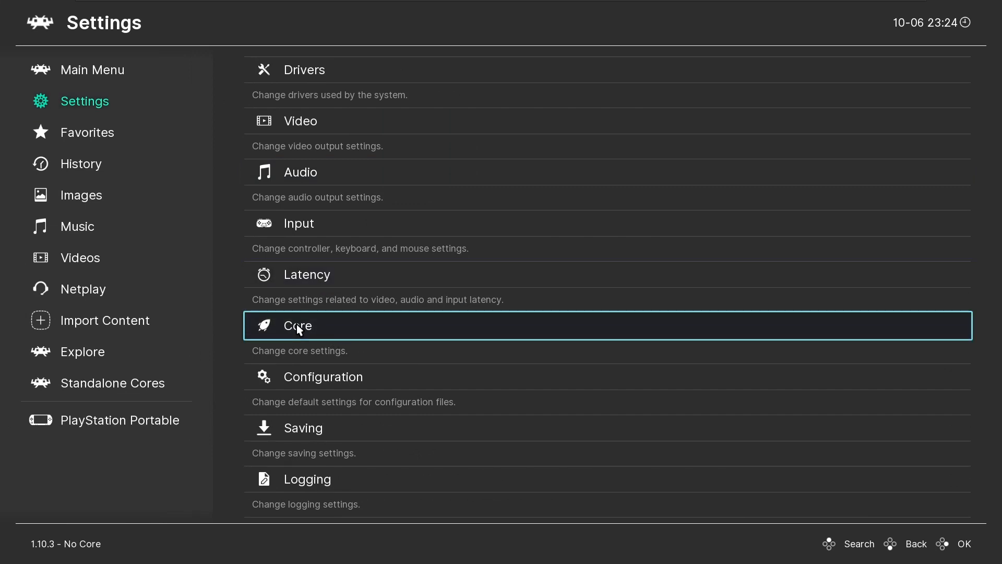
{"action": "mouse_move", "coordinate": [313, 179]}
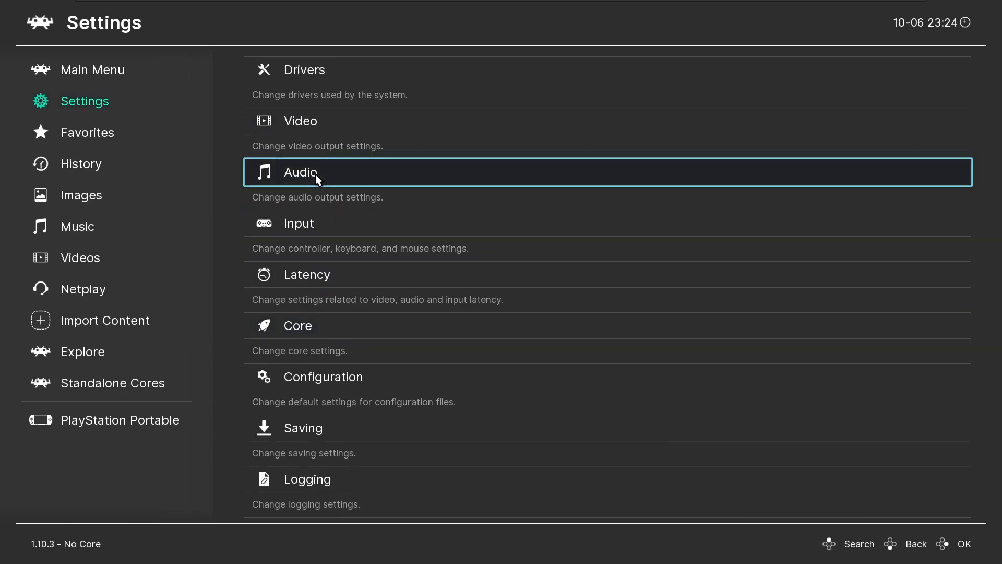
{"action": "mouse_move", "coordinate": [313, 329]}
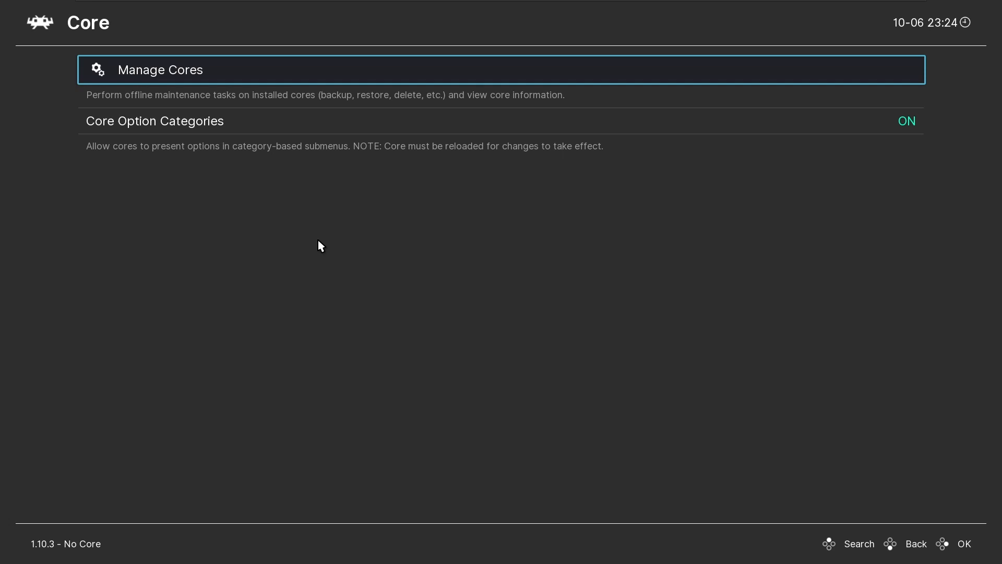
In Manage Cores, switch Lock Installed Core to ON for the PPSSPP core.
{"action": "left_click", "coordinate": [161, 70]}
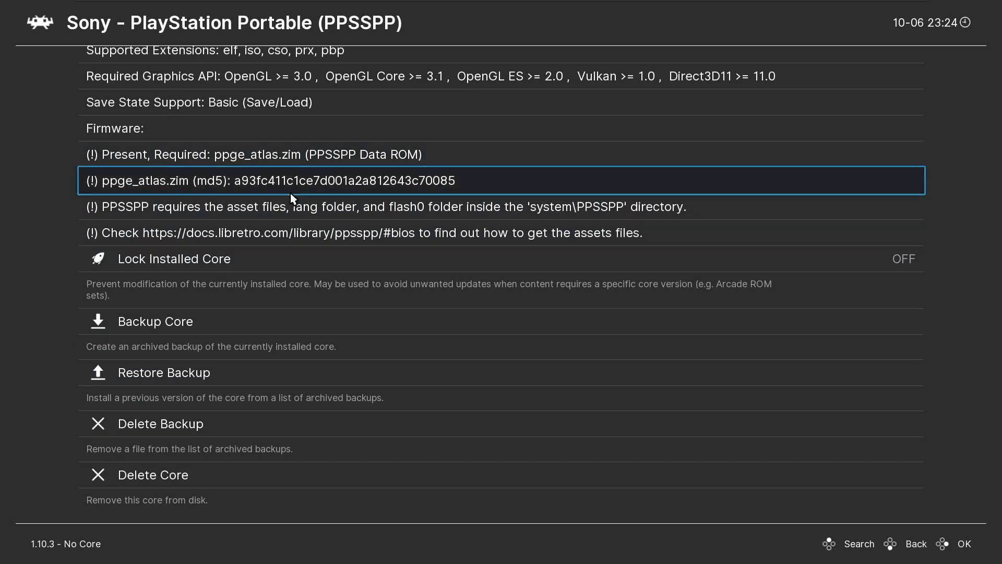
{"action": "key", "text": "down"}
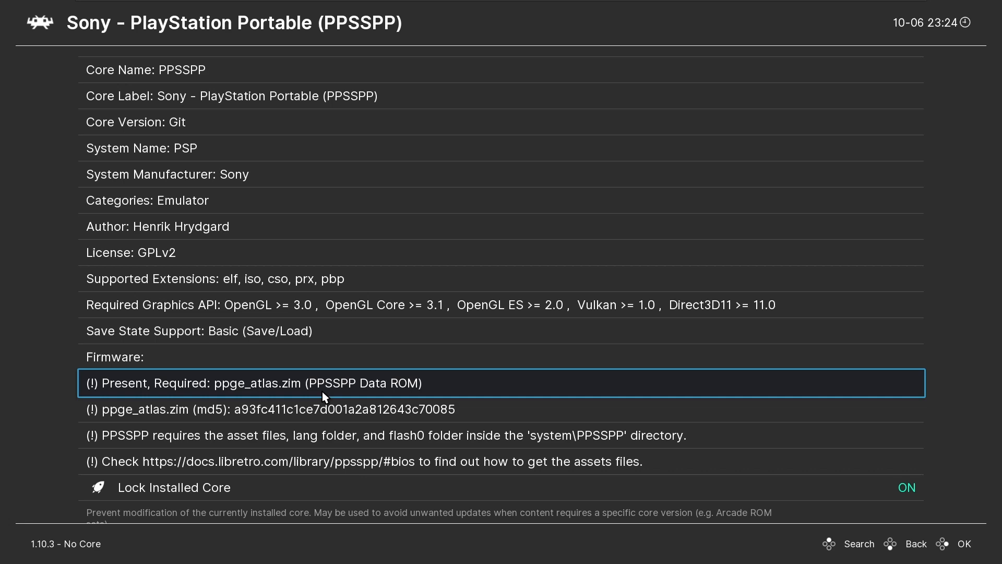
{"action": "scroll", "scroll_direction": "down", "scroll_amount": 3}
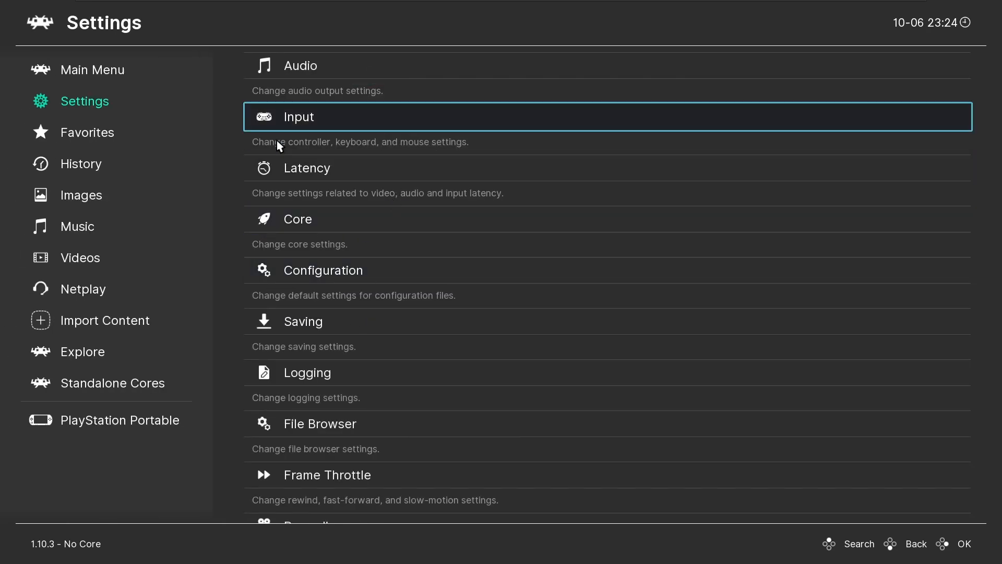
Start Chinatown Wars on the PPSSPP core and acknowledge its auto save notice.
{"action": "left_click", "coordinate": [39, 419]}
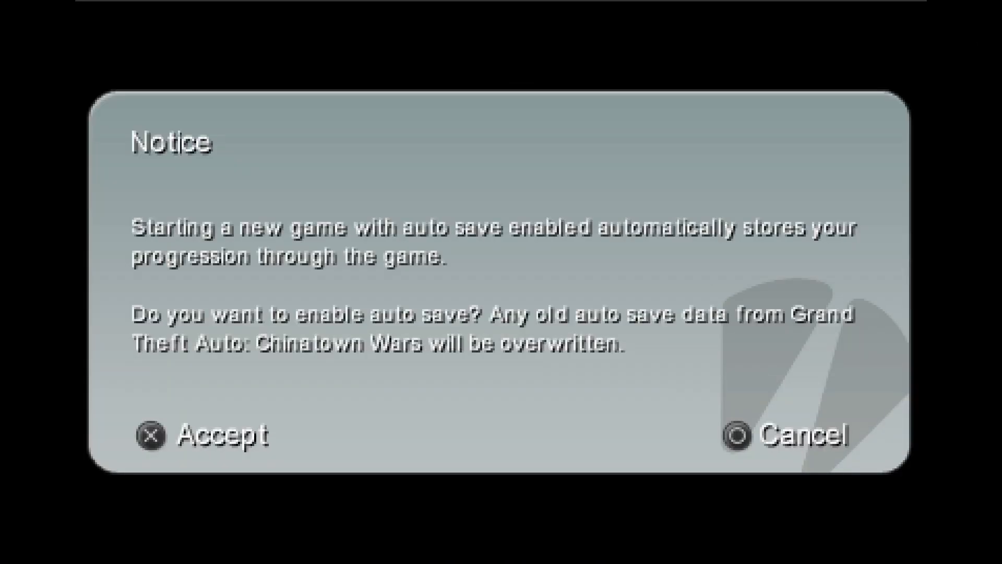
{"action": "left_click", "coordinate": [146, 437]}
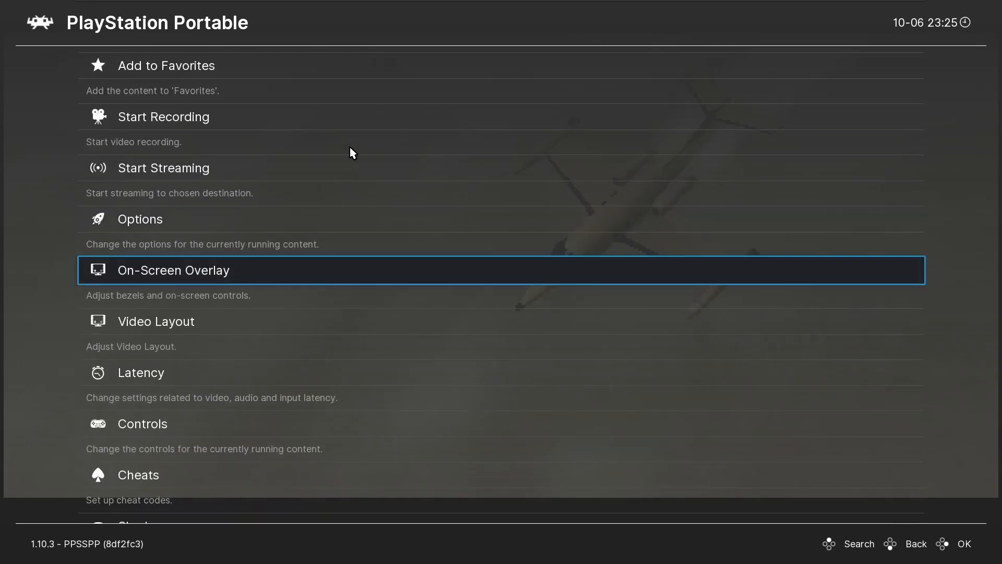
Reach On-Screen Overlay in the Quick Menu below Options and enter its settings.
{"action": "left_click", "coordinate": [174, 269]}
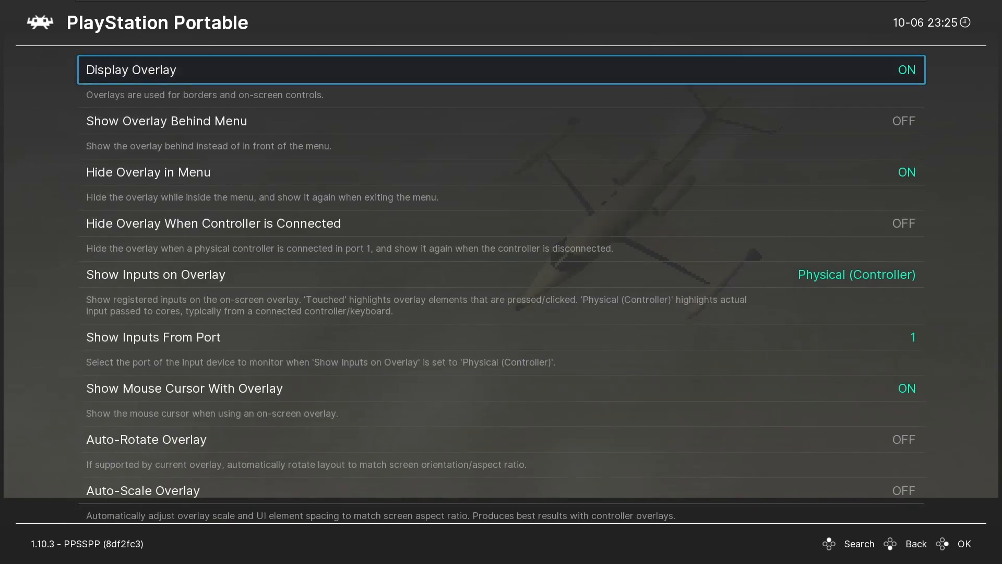
{"action": "scroll", "scroll_direction": "down", "scroll_amount": 3}
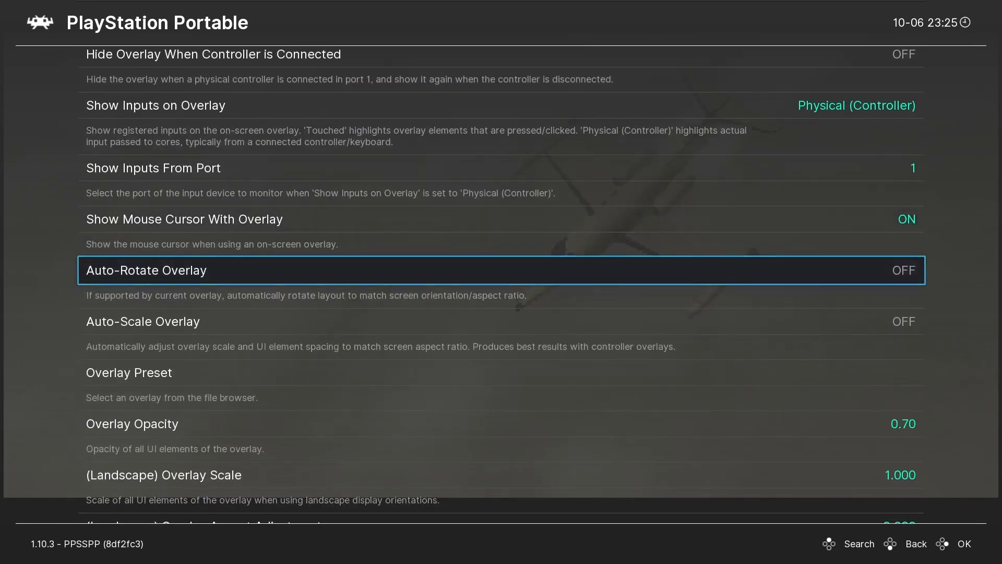
{"action": "scroll", "scroll_direction": "down", "scroll_amount": 3}
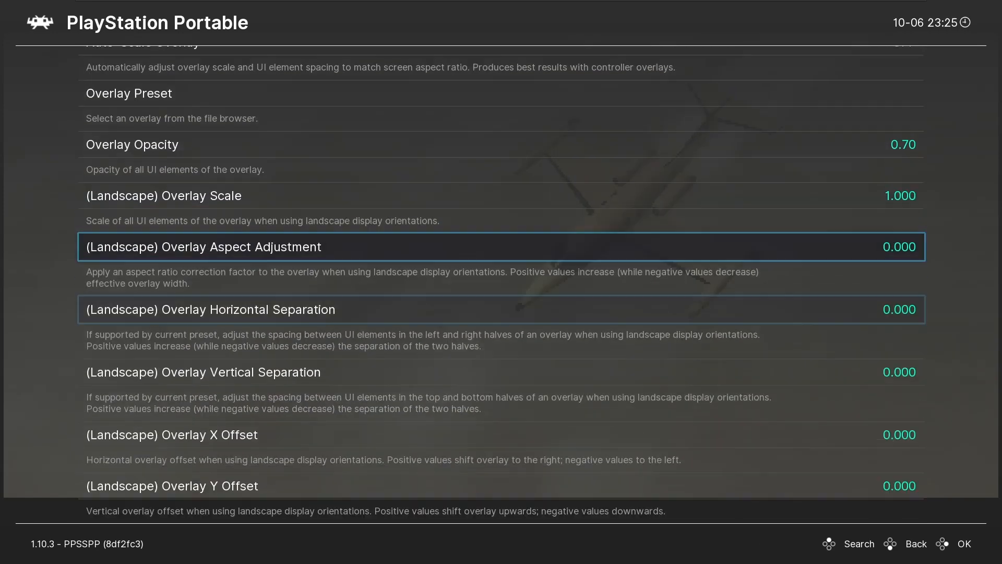
{"action": "scroll", "scroll_direction": "down", "scroll_amount": 3}
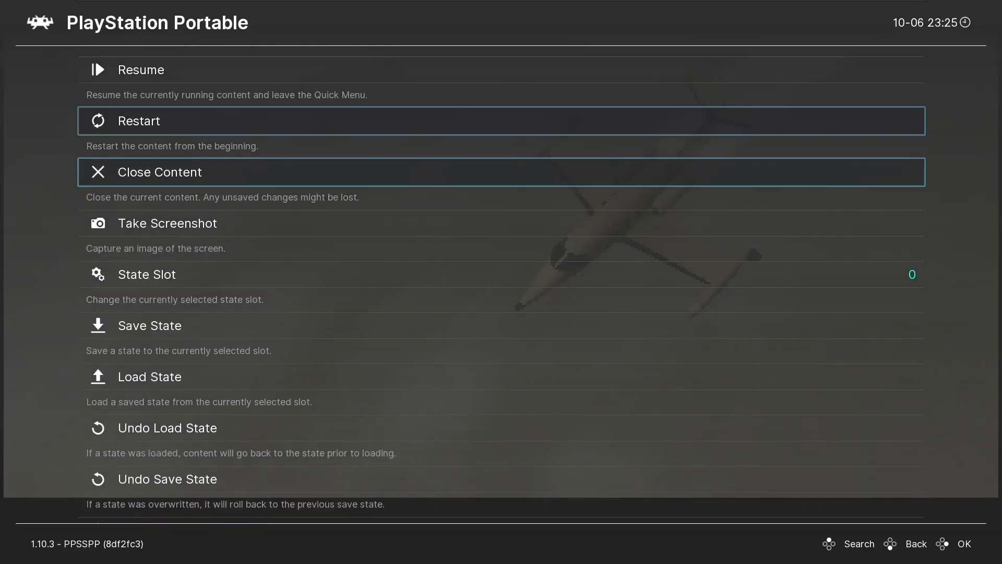
{"action": "scroll", "scroll_direction": "down", "scroll_amount": 3}
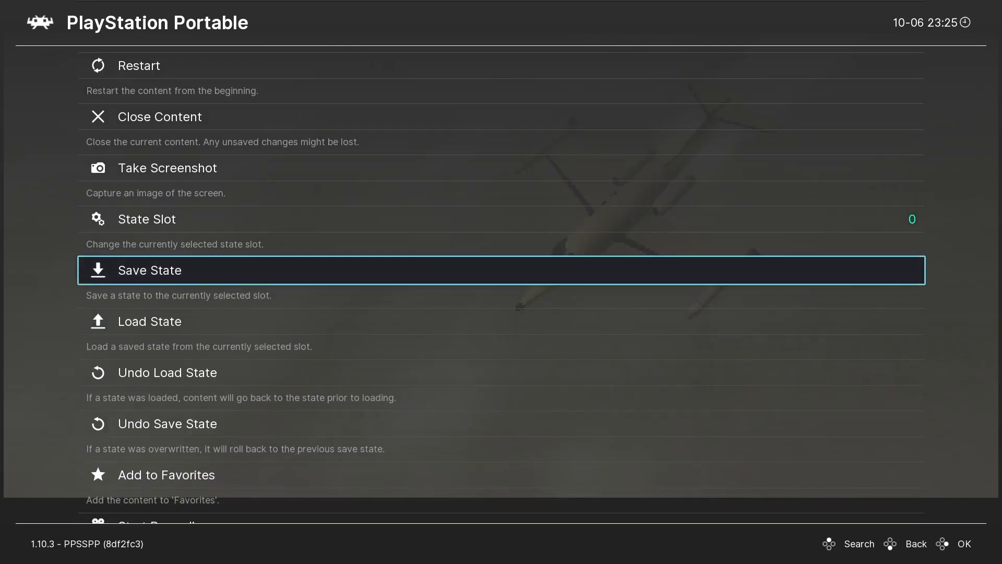
{"action": "scroll", "scroll_direction": "down", "scroll_amount": 3}
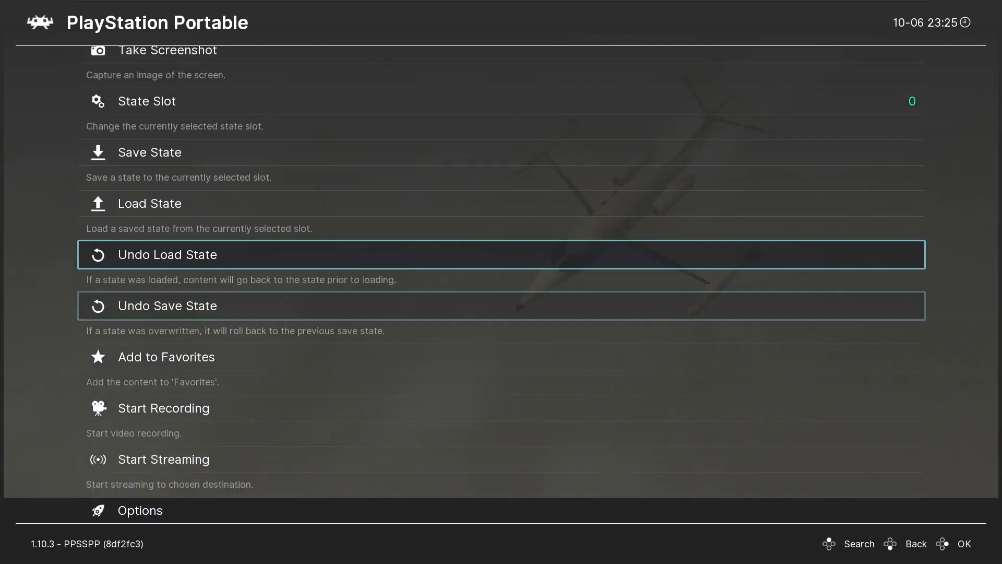
{"action": "scroll", "scroll_direction": "down", "scroll_amount": 3}
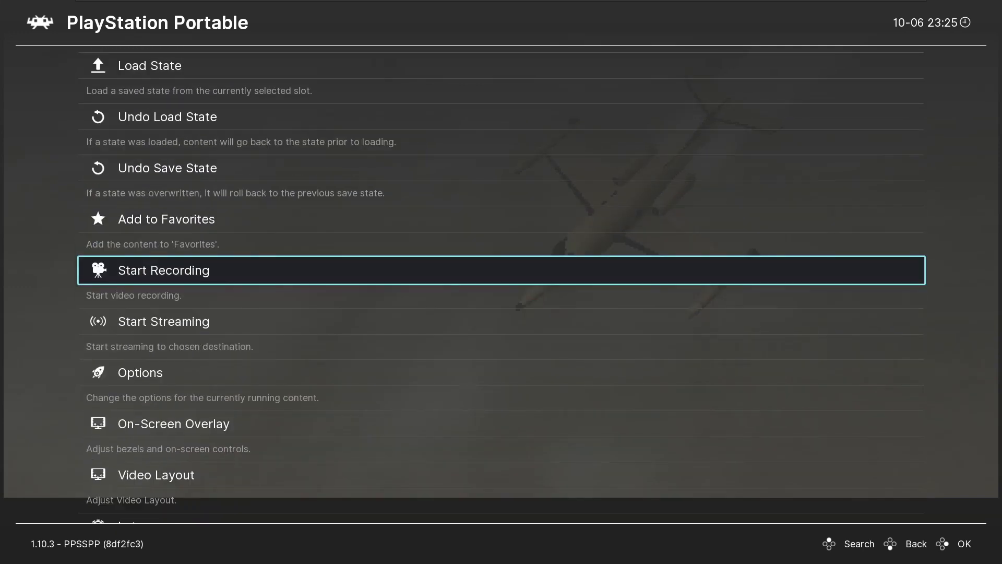
{"action": "scroll", "scroll_direction": "down", "scroll_amount": 3}
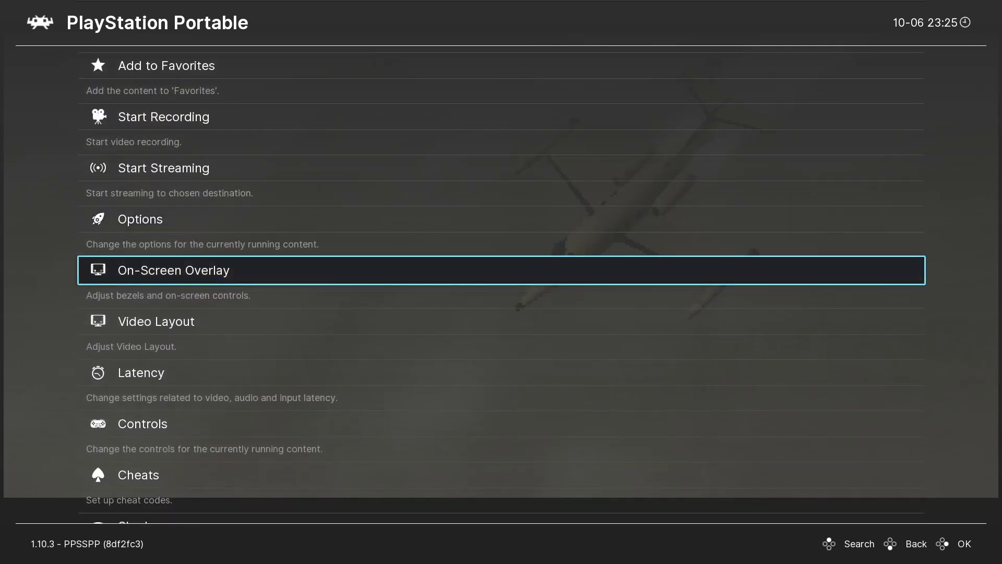
{"action": "scroll", "scroll_direction": "down", "scroll_amount": 3}
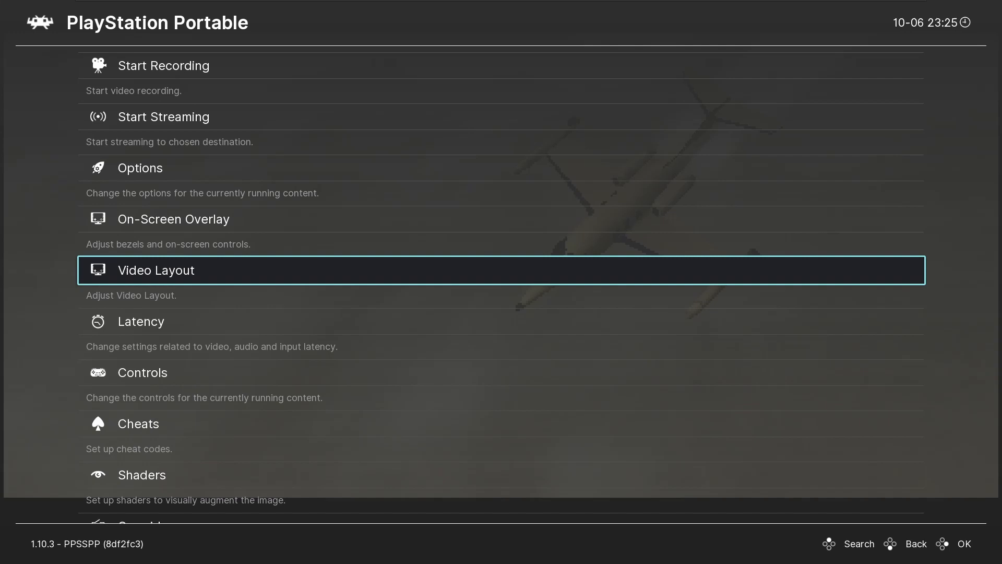
{"action": "scroll", "scroll_direction": "down", "scroll_amount": 3}
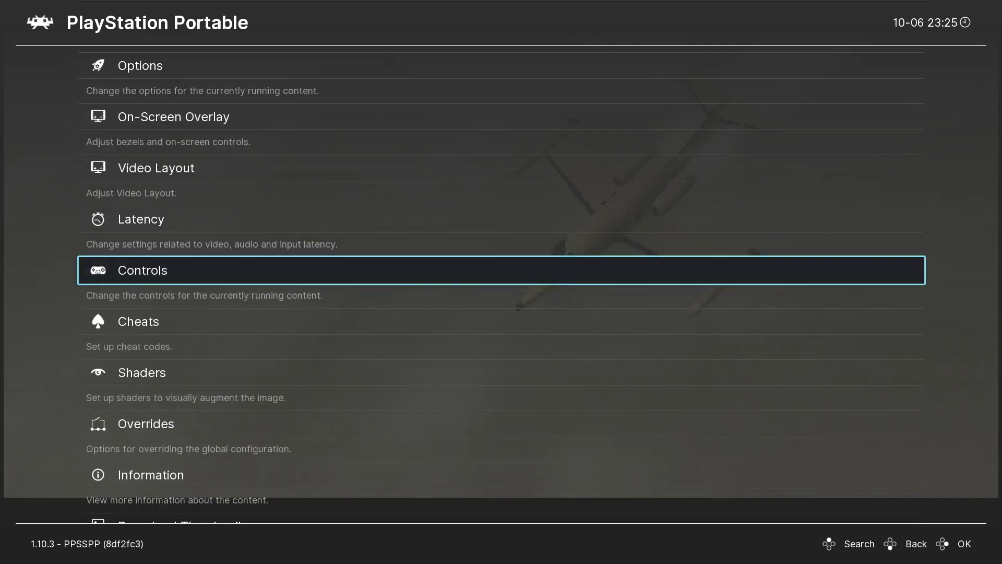
{"action": "scroll", "scroll_direction": "down", "scroll_amount": 3}
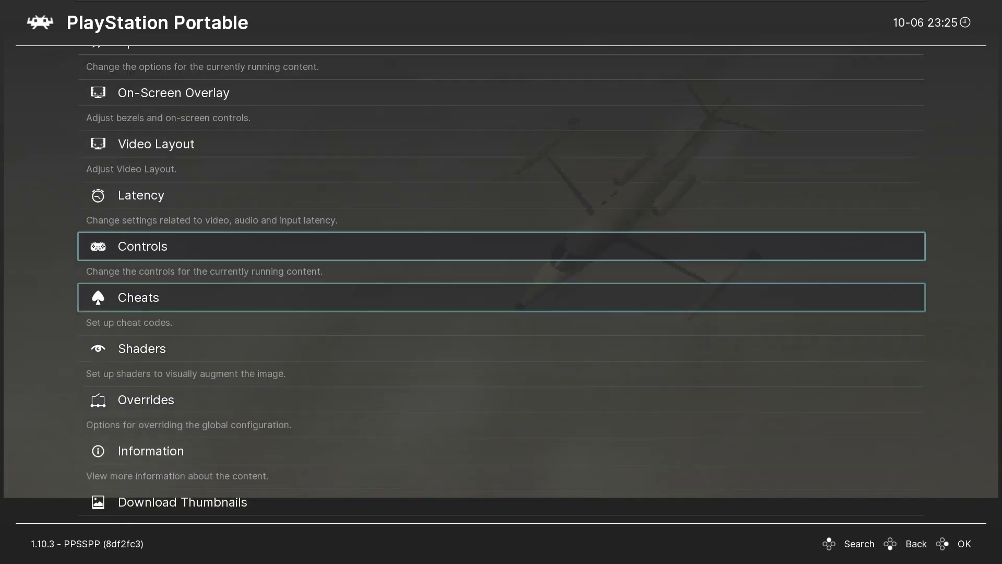
{"action": "left_click", "coordinate": [172, 92]}
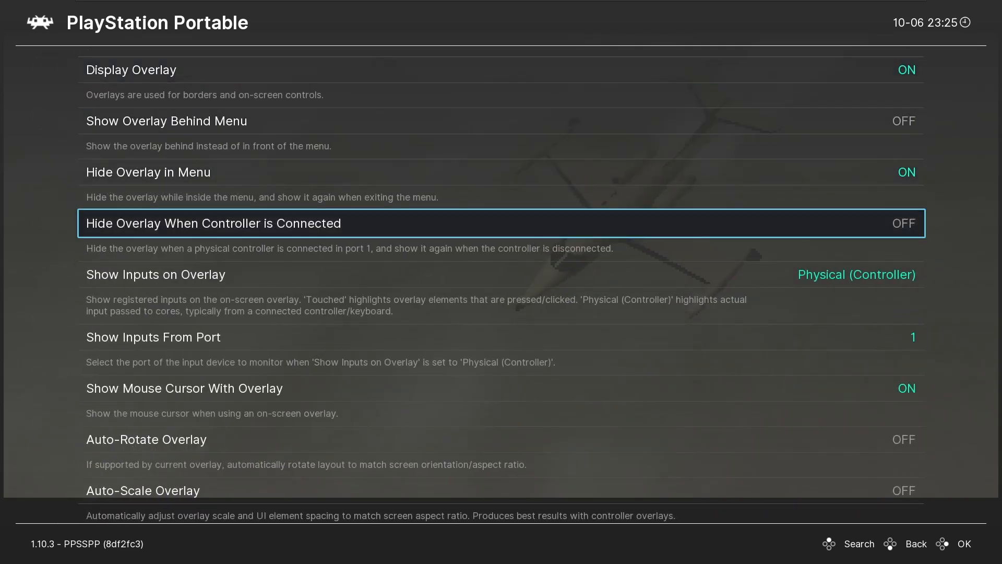
Scroll the Quick Menu toward Close Content to shut down the running game.
{"action": "scroll", "scroll_direction": "down", "scroll_amount": 3}
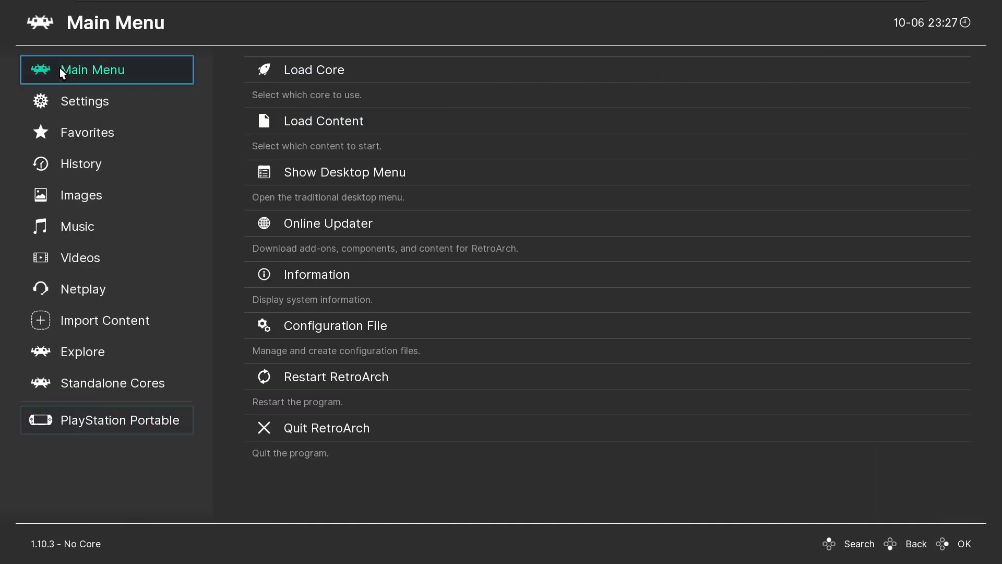
Go into the Online Updater and its Core Downloader list.
{"action": "left_click", "coordinate": [328, 223]}
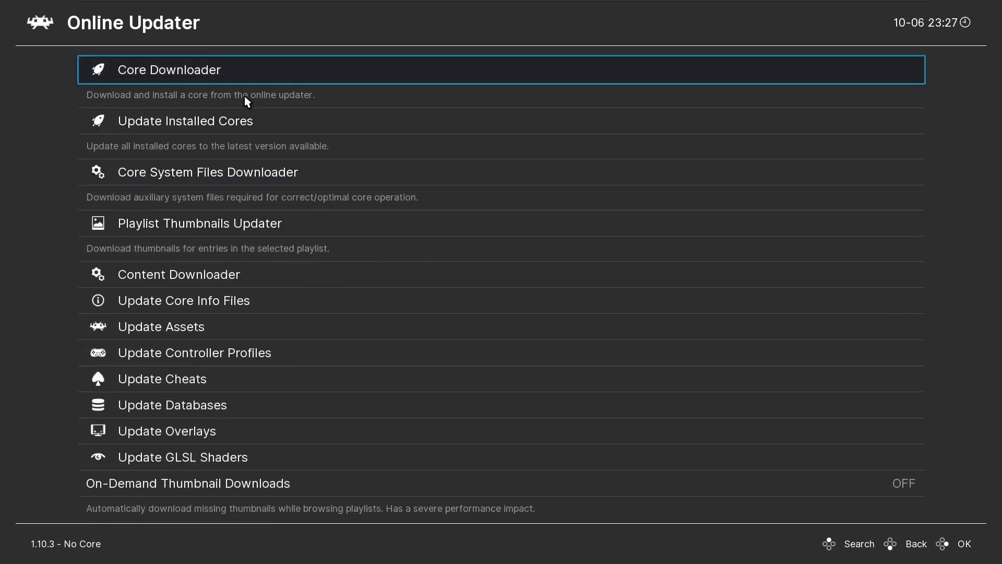
{"action": "left_click", "coordinate": [169, 70]}
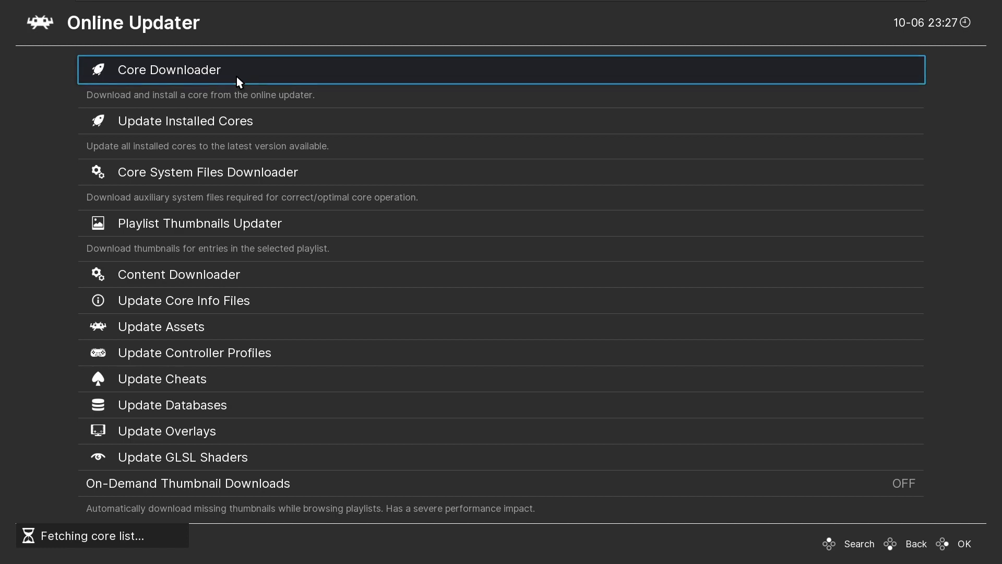
{"action": "left_click", "coordinate": [169, 70]}
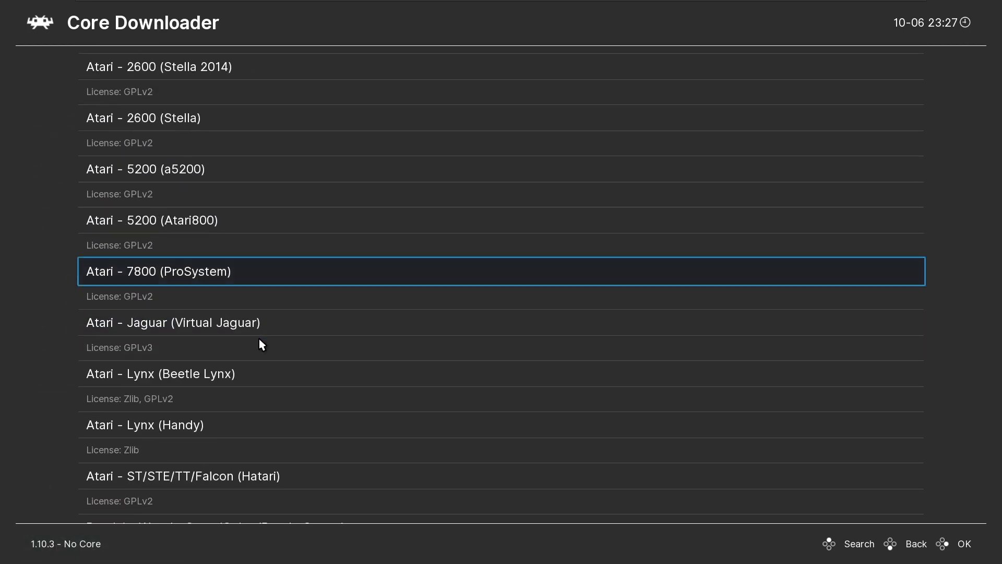
Scroll the core list down to the Nintendo - GameCube / Wii (Dolphin) entry.
{"action": "scroll", "scroll_direction": "down", "scroll_amount": 3}
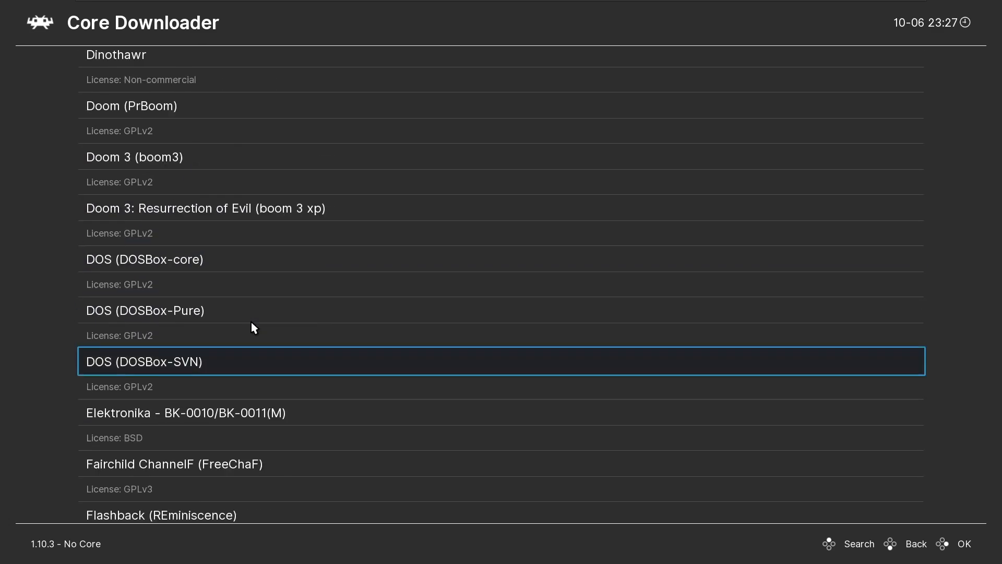
{"action": "scroll", "scroll_direction": "down", "scroll_amount": 3}
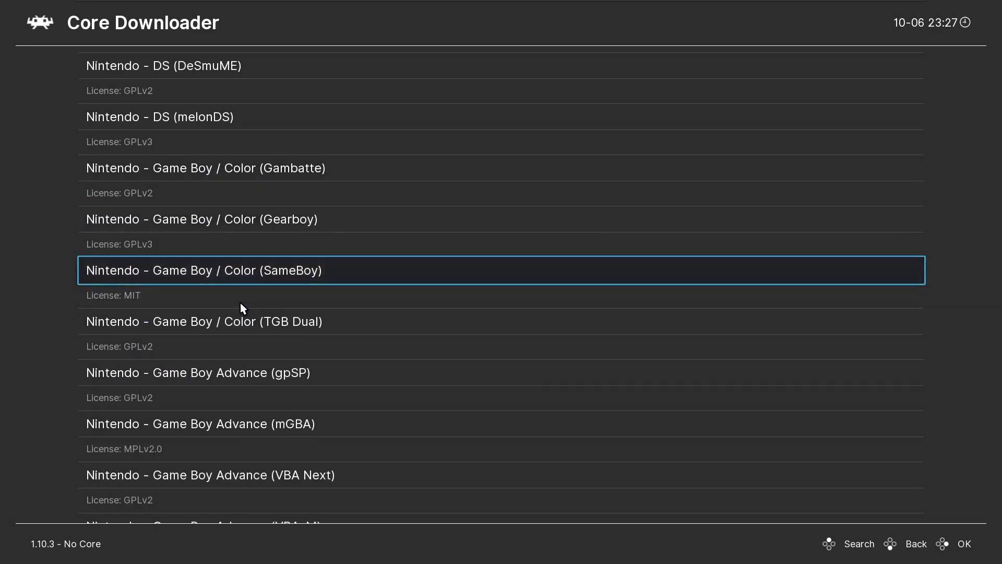
{"action": "scroll", "scroll_direction": "down", "scroll_amount": 3}
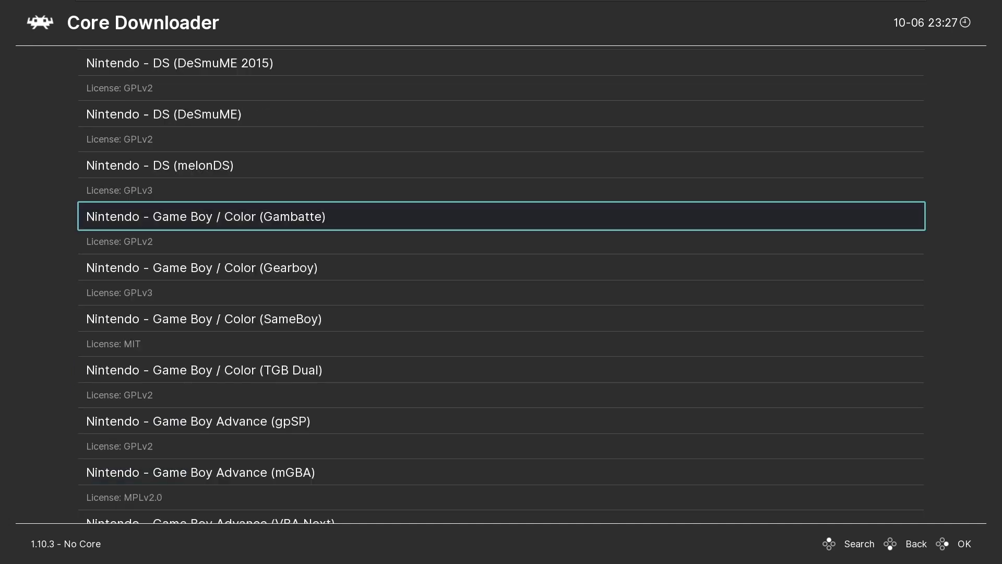
{"action": "key", "text": "Down"}
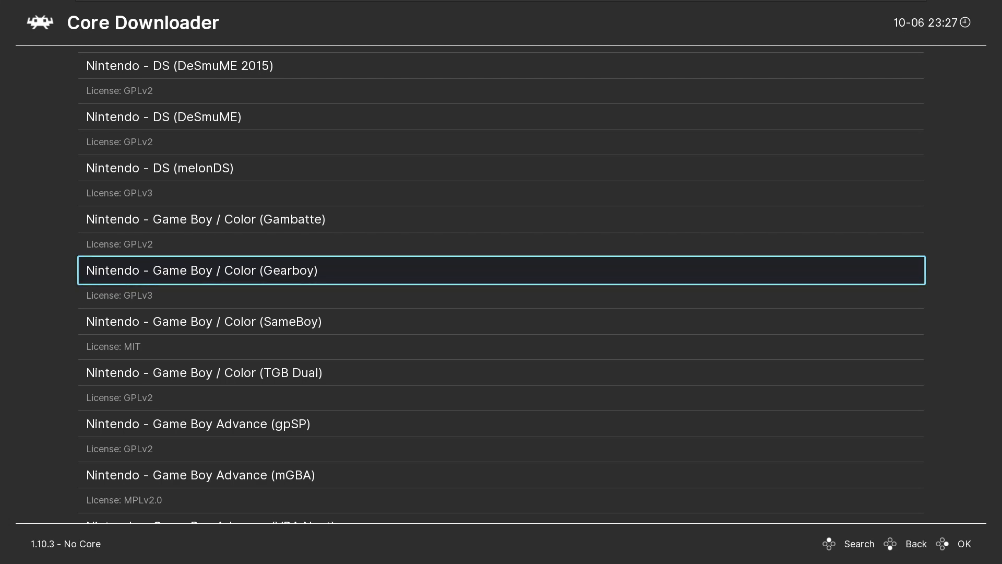
{"action": "scroll", "scroll_direction": "down", "scroll_amount": 3}
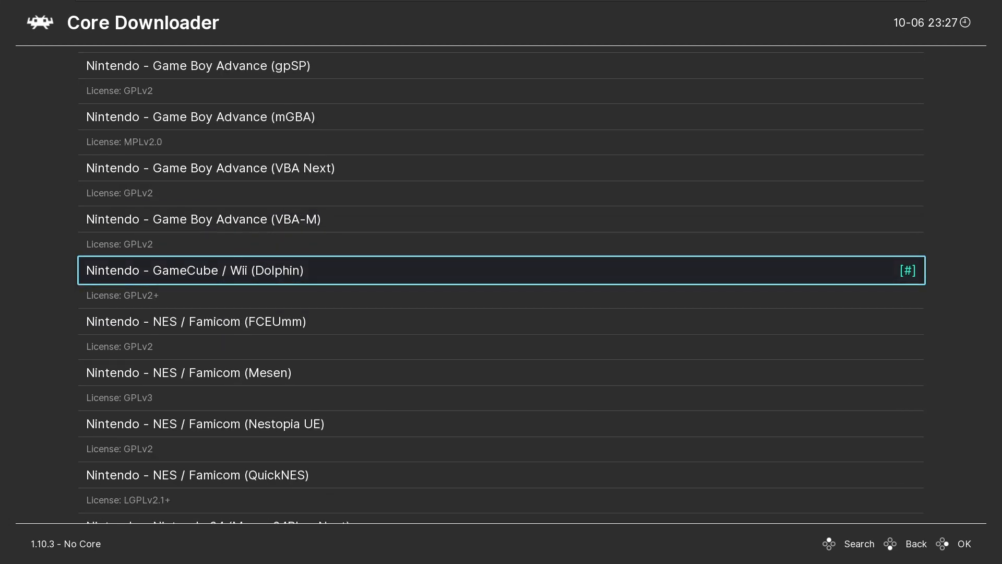
{"action": "mouse_move", "coordinate": [386, 276]}
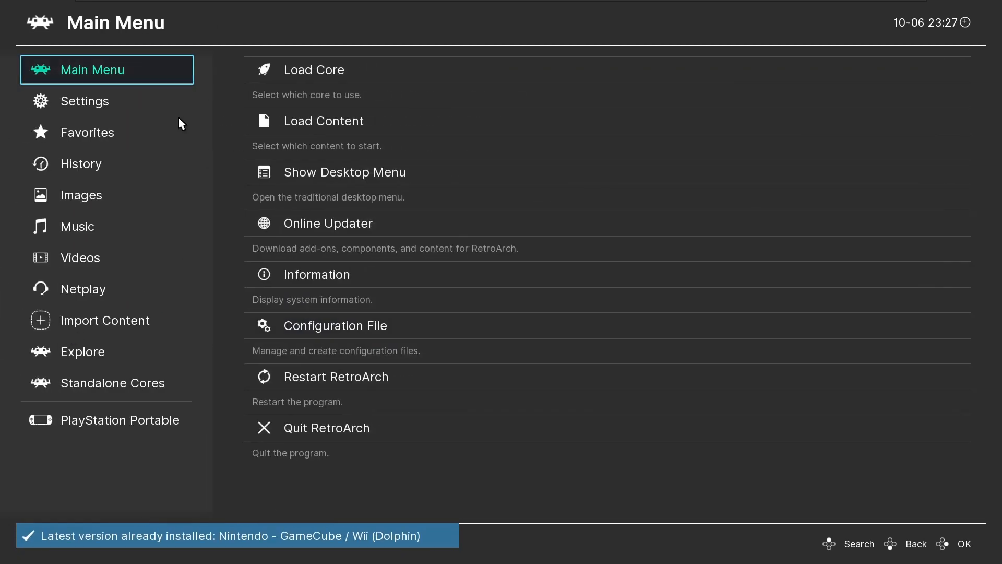
{"action": "left_click", "coordinate": [83, 352]}
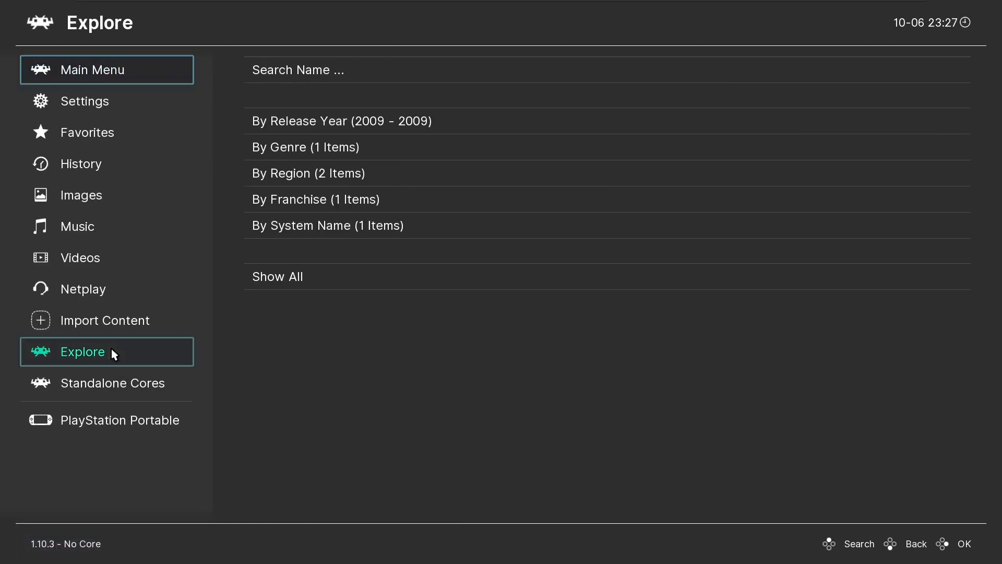
{"action": "left_click", "coordinate": [113, 383]}
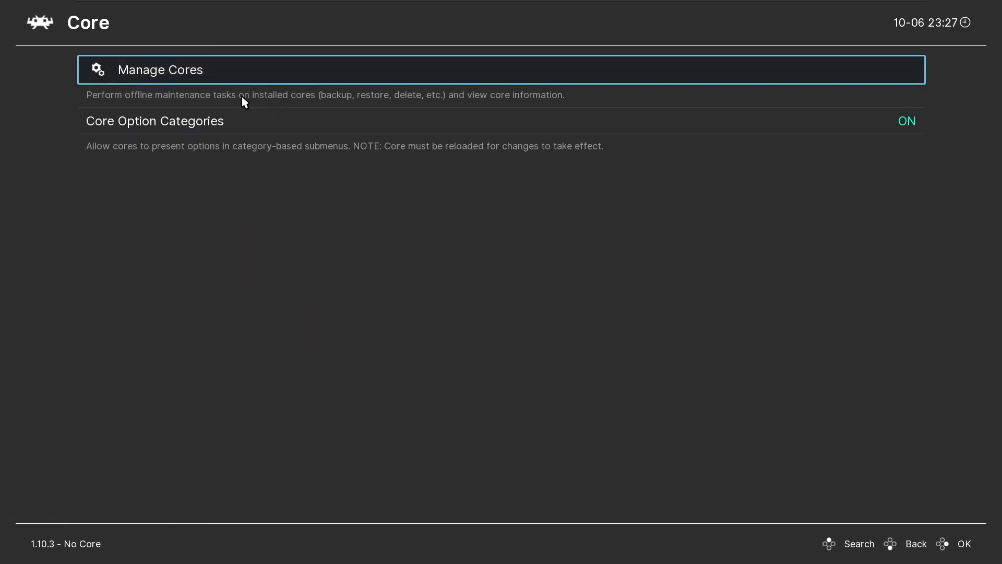
{"action": "left_click", "coordinate": [160, 70]}
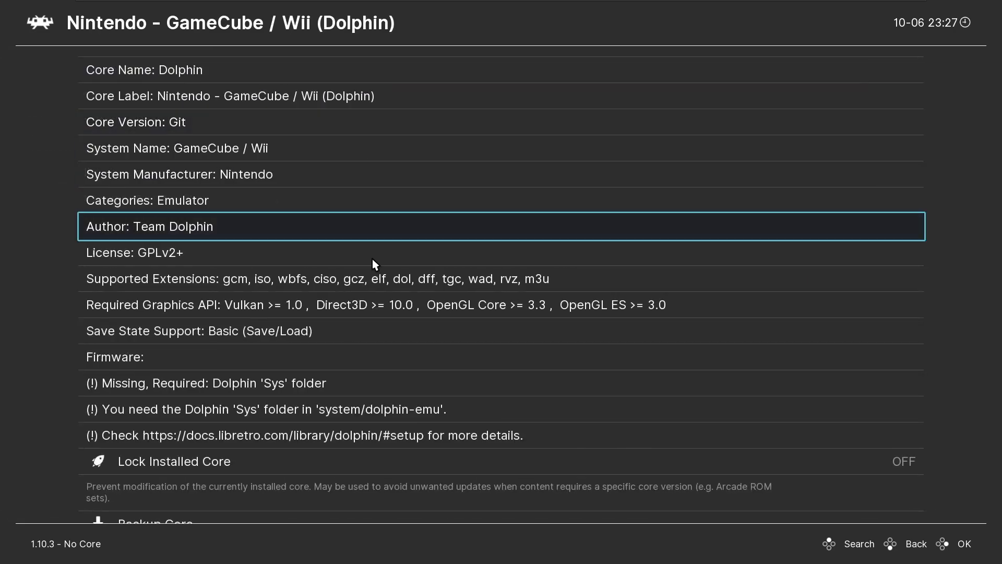
{"action": "scroll", "scroll_direction": "down", "scroll_amount": 3}
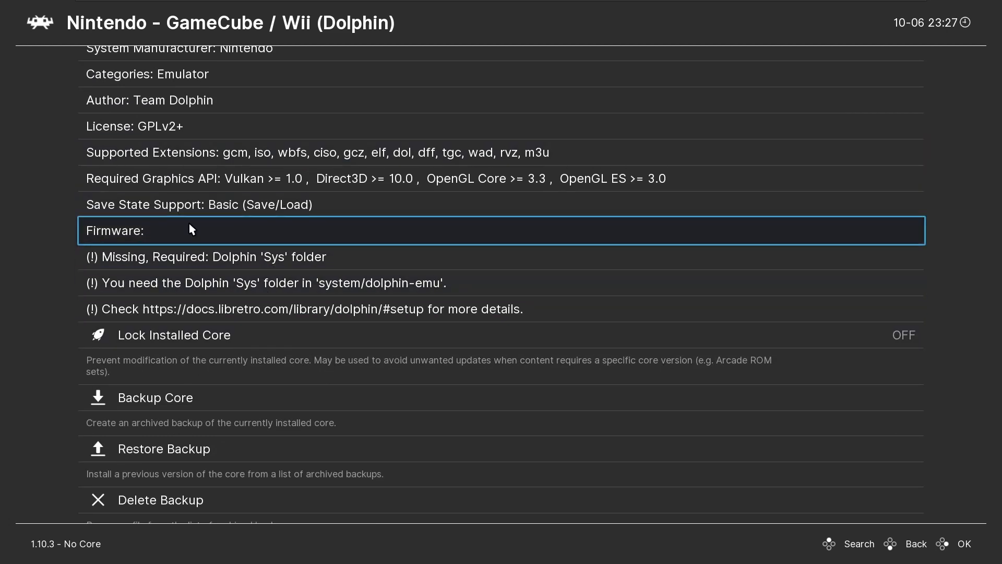
{"action": "scroll", "scroll_direction": "down", "scroll_amount": 3}
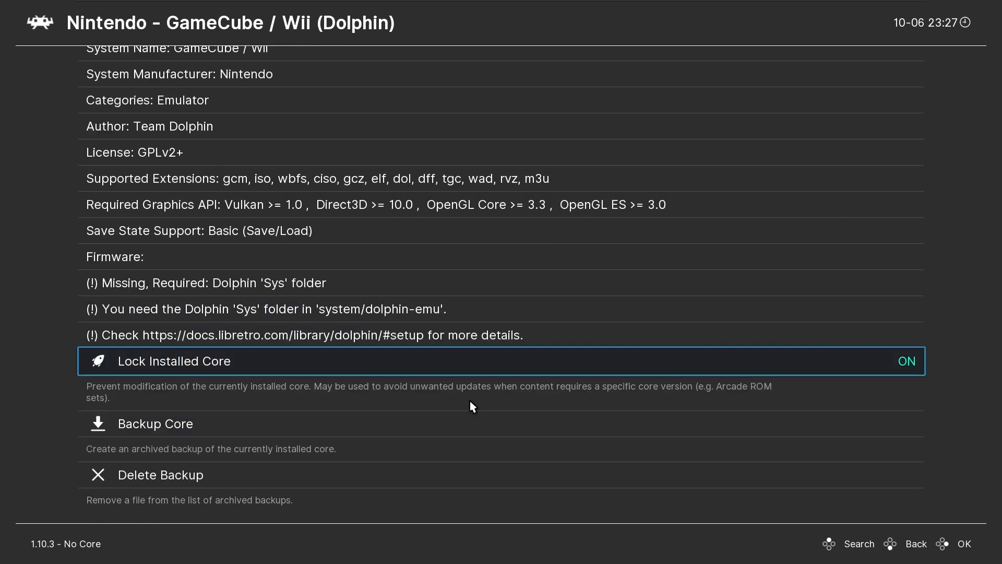
{"action": "key", "text": "Up"}
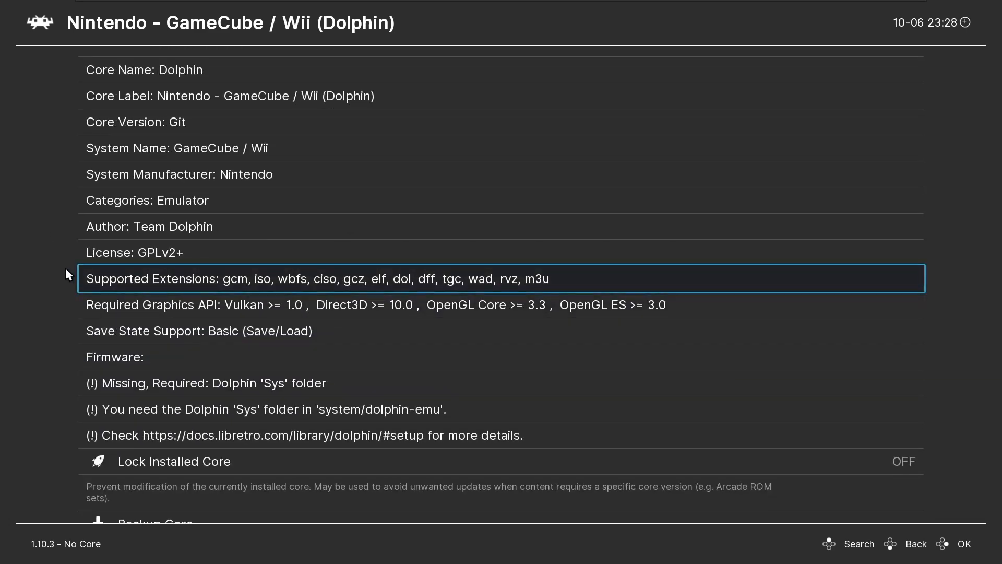
{"action": "key", "text": "up"}
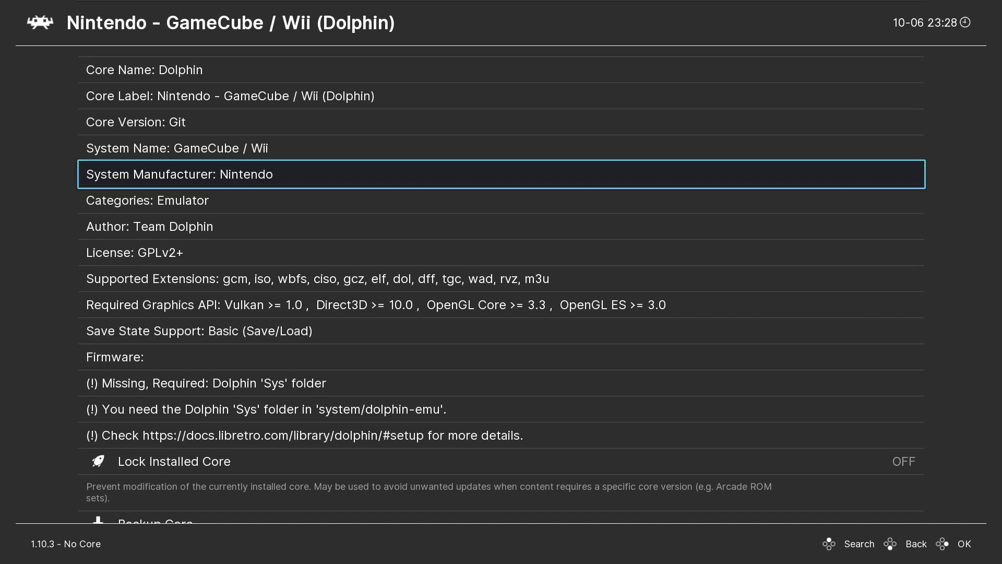
{"action": "mouse_move", "coordinate": [72, 362]}
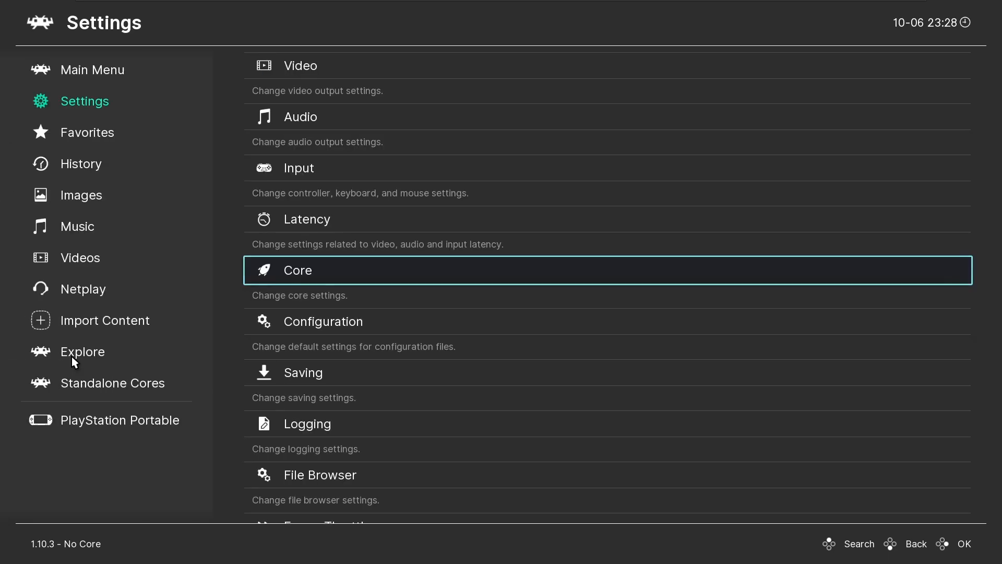
{"action": "left_click", "coordinate": [92, 69]}
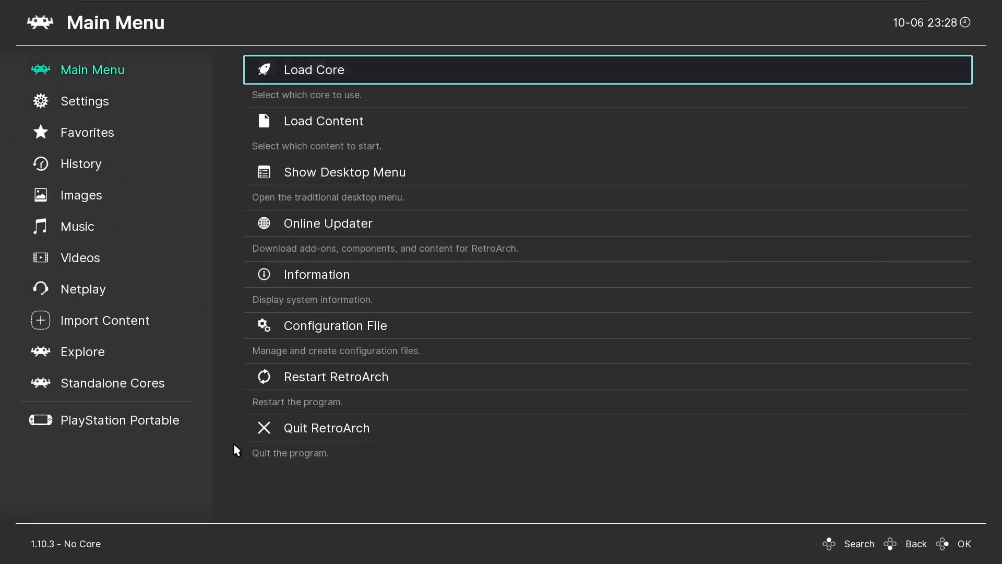